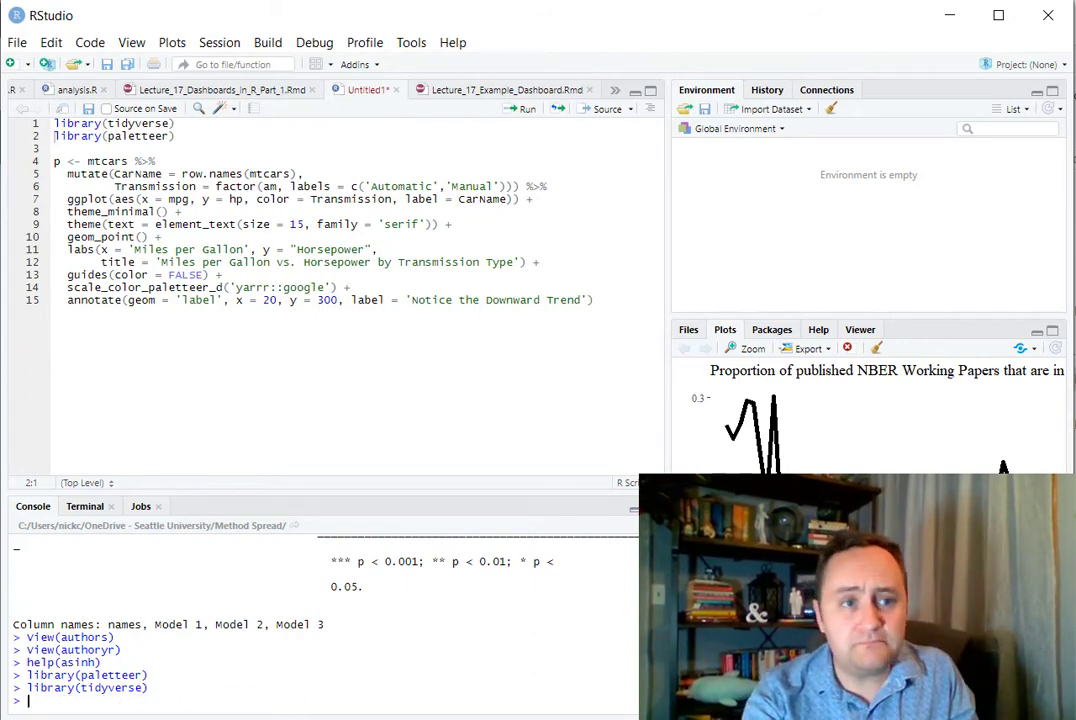
Create a new R Markdown document from the Flex Dashboard template.
{"action": "left_click", "coordinate": [16, 42]}
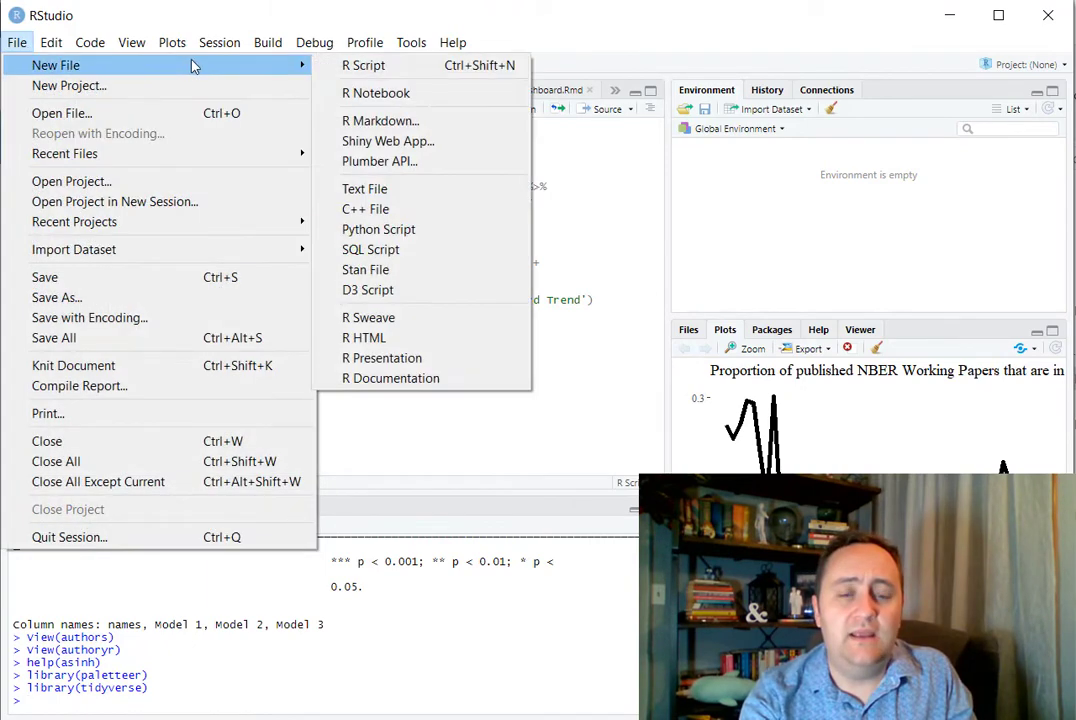
{"action": "left_click", "coordinate": [364, 64]}
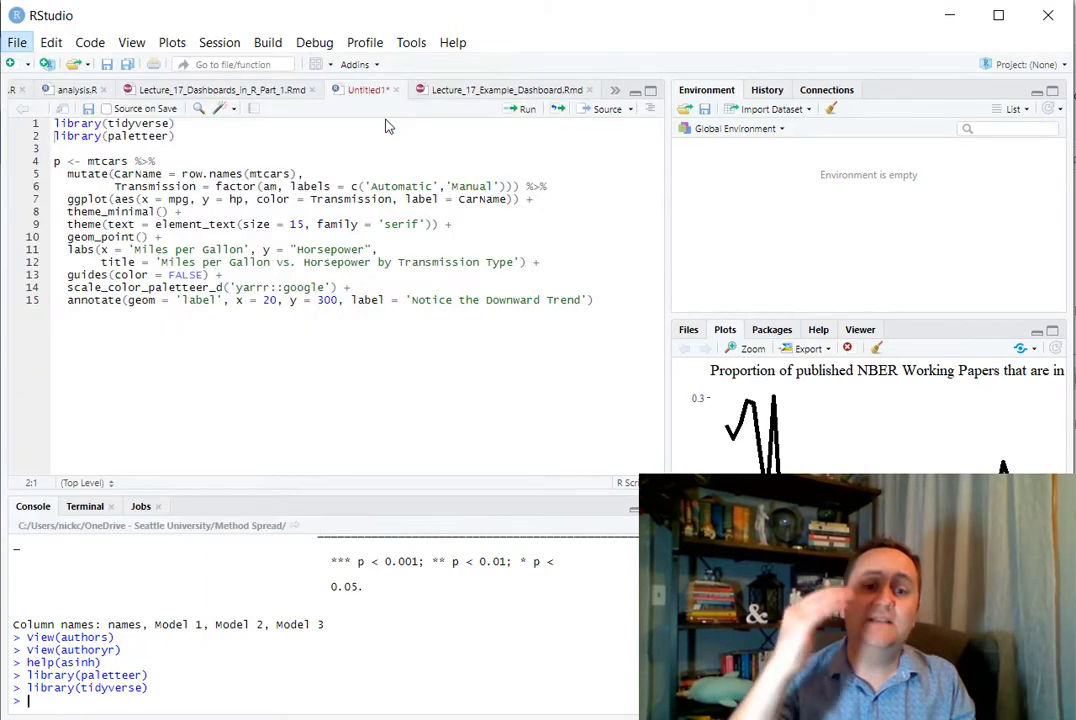
{"action": "mouse_move", "coordinate": [536, 68]}
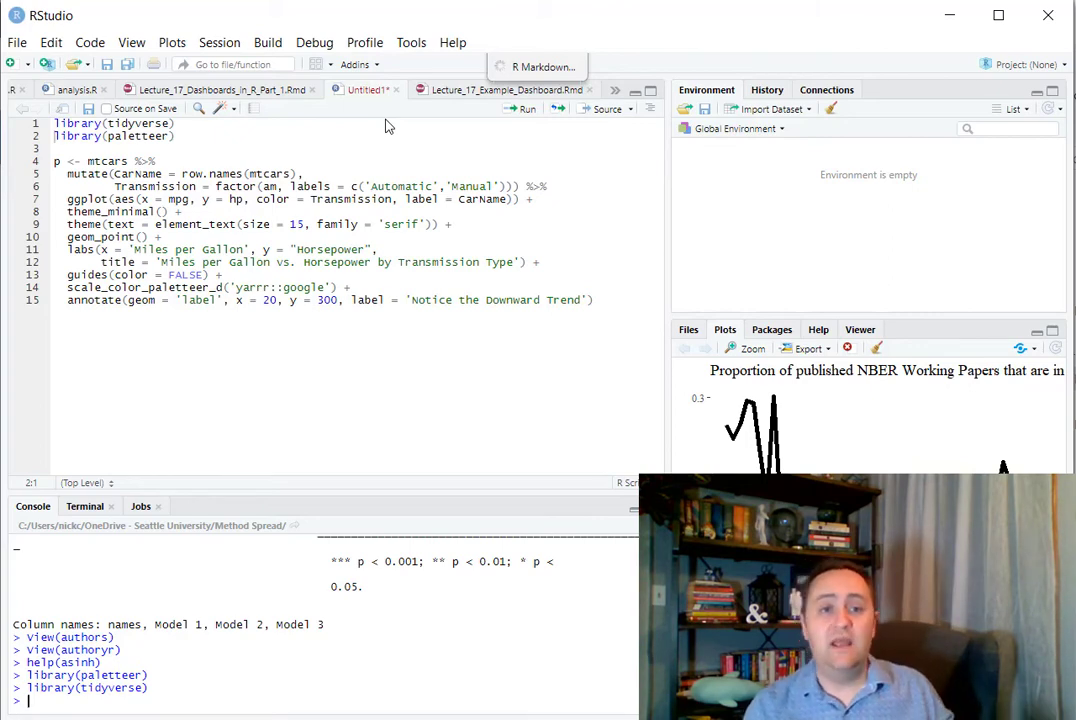
{"action": "left_click", "coordinate": [536, 66]}
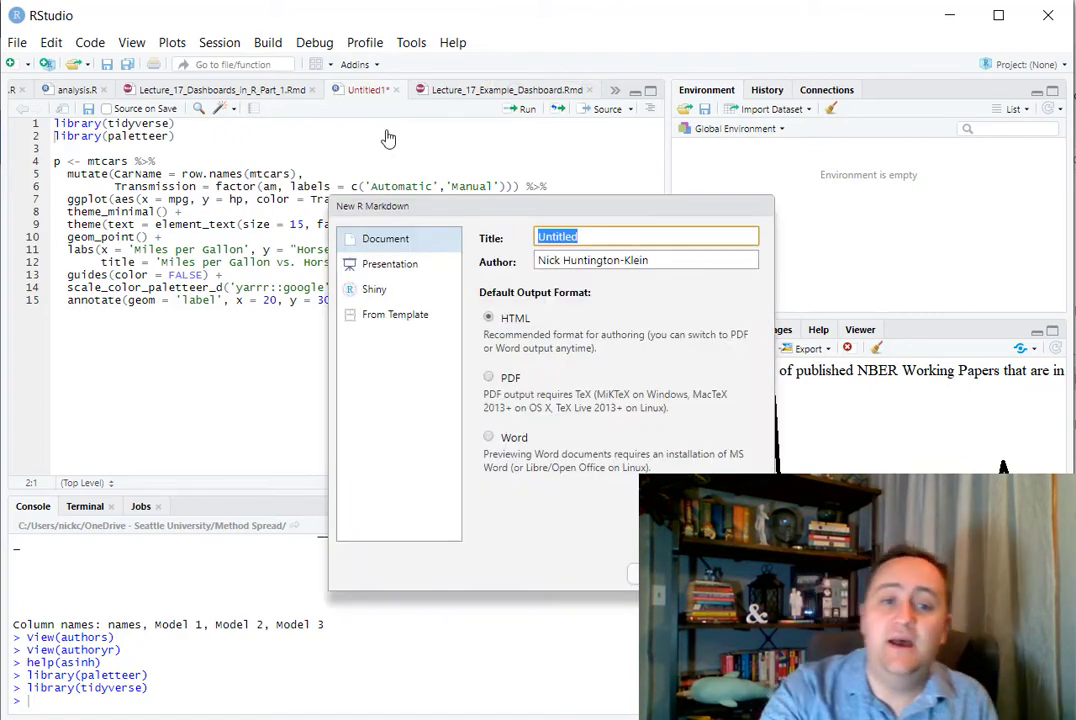
{"action": "mouse_move", "coordinate": [384, 338]}
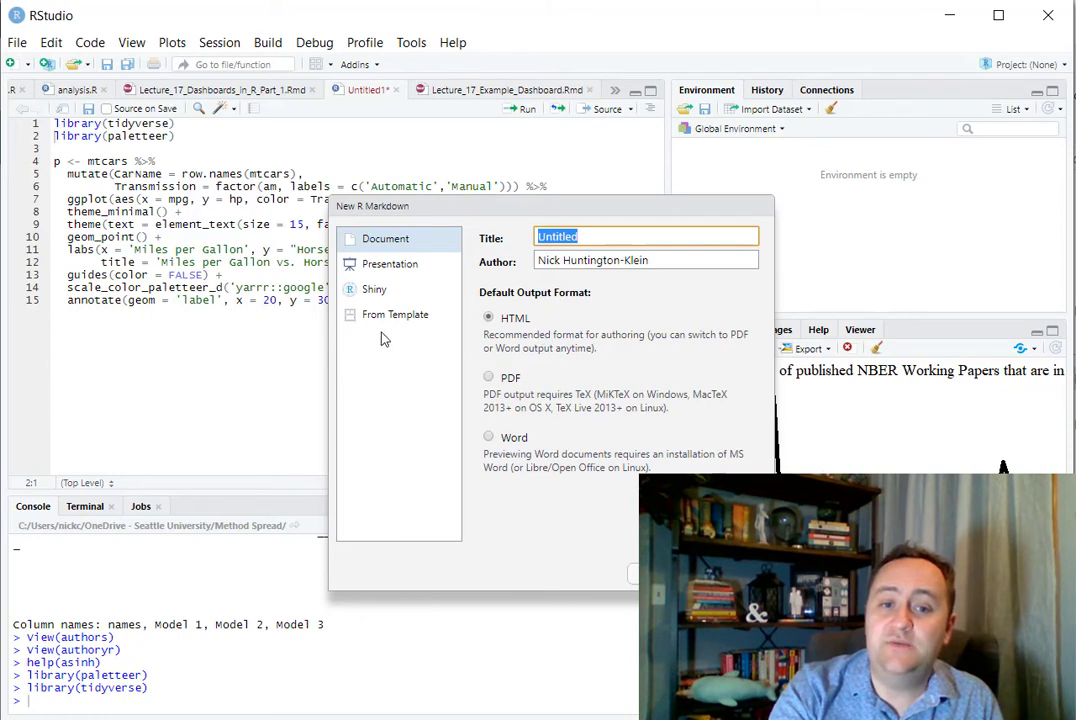
{"action": "left_click", "coordinate": [394, 314]}
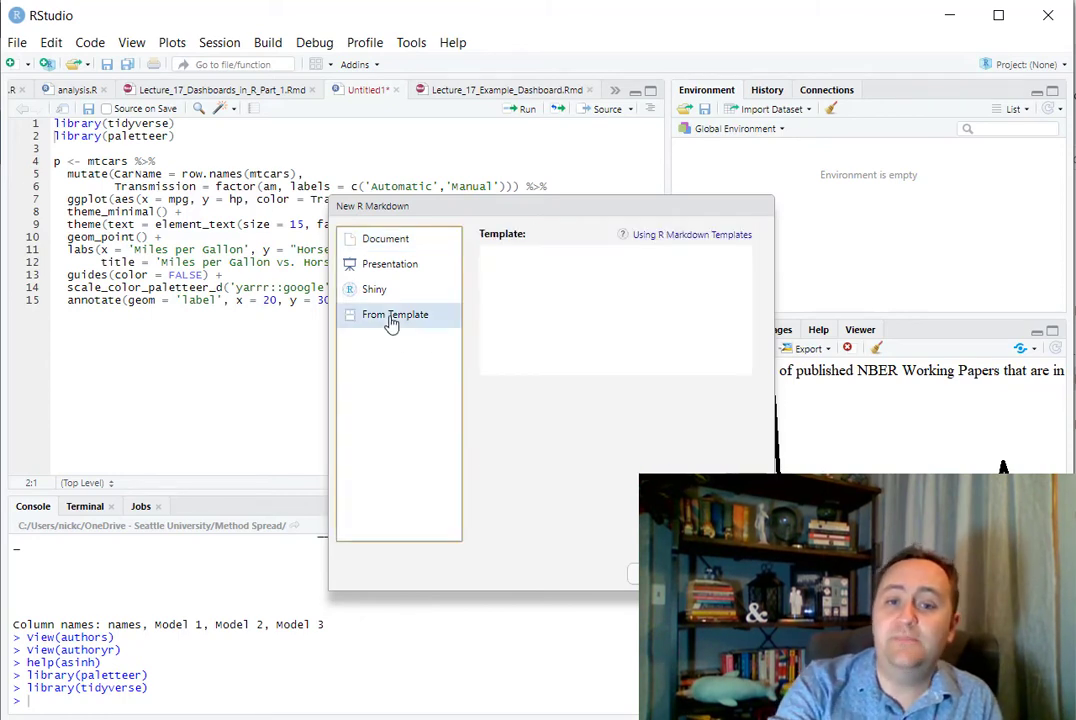
{"action": "mouse_move", "coordinate": [648, 418]}
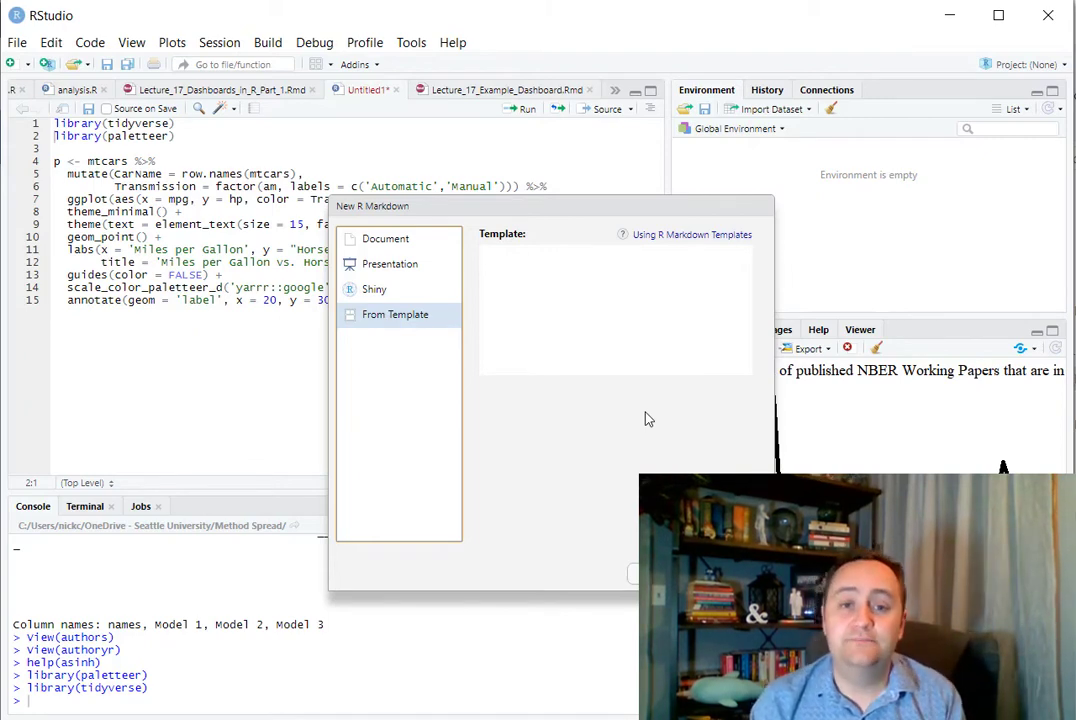
{"action": "left_click", "coordinate": [396, 314]}
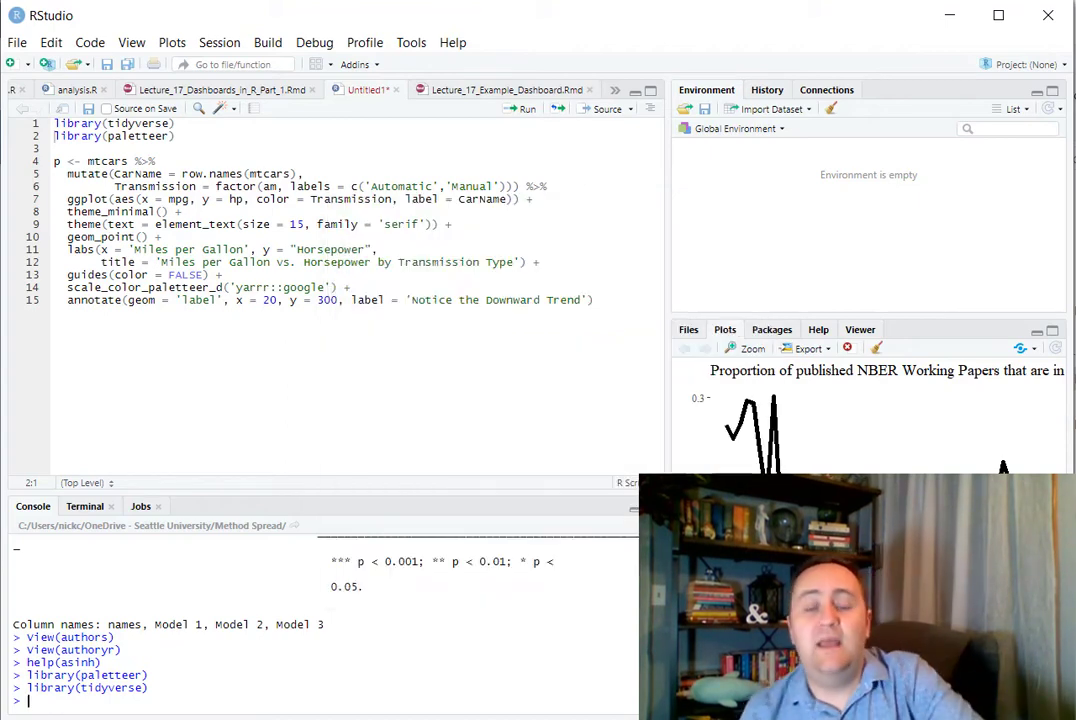
Look through the template's Column sections and empty Chart A, B and C chunks.
{"action": "left_click", "coordinate": [452, 88]}
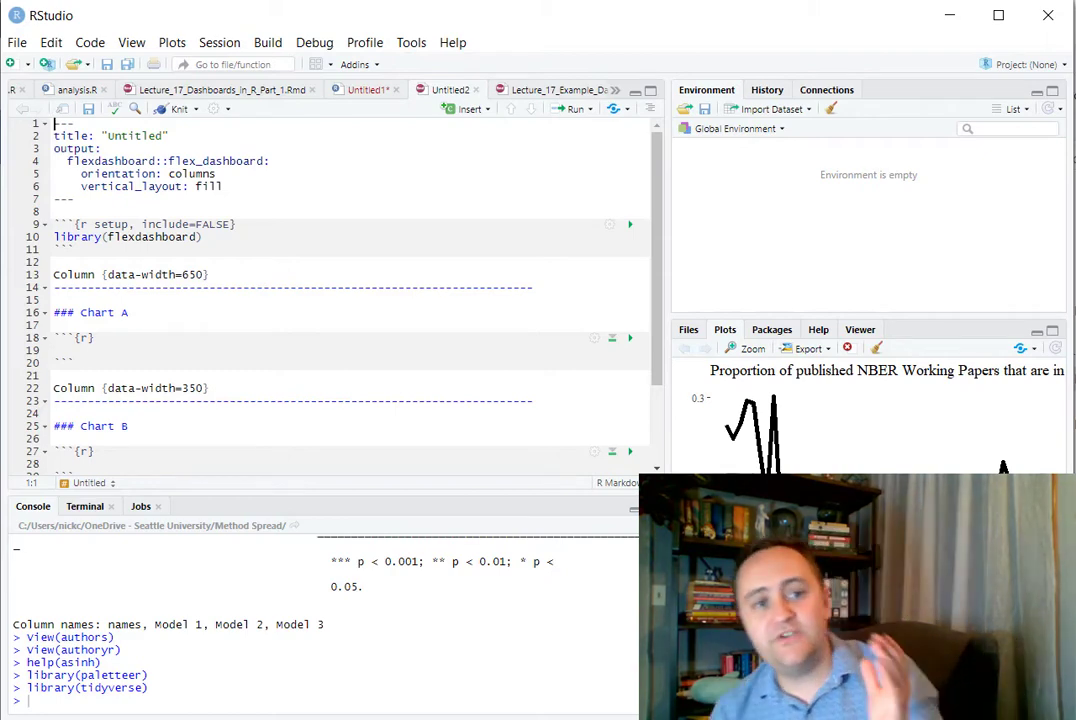
{"action": "mouse_move", "coordinate": [472, 498]}
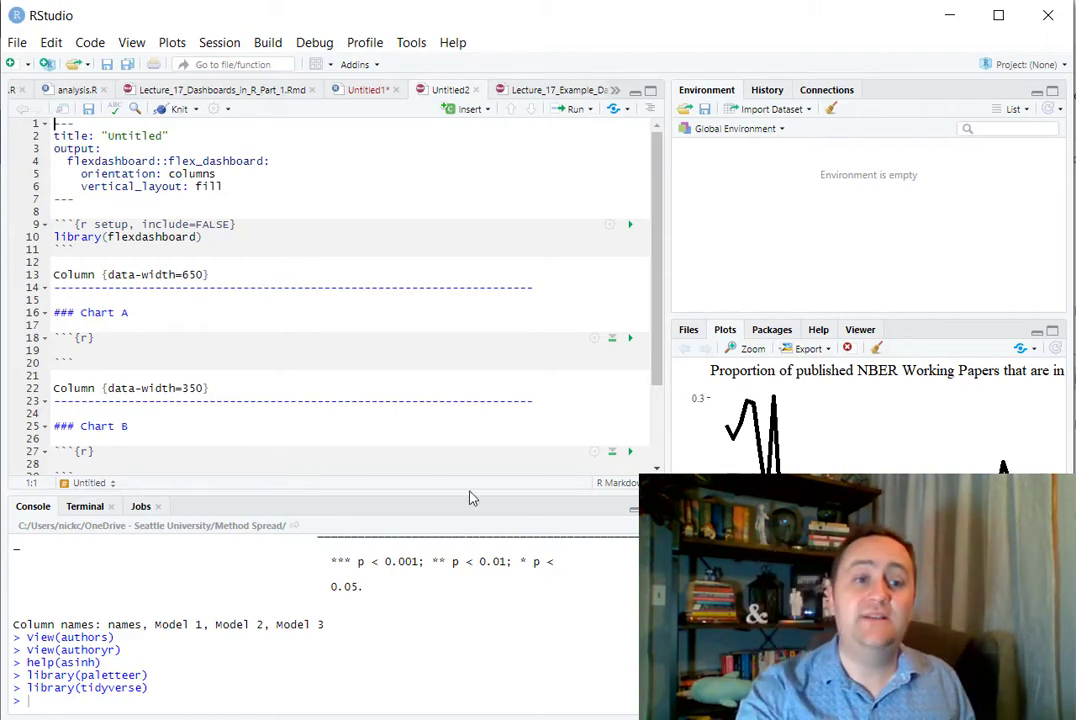
{"action": "left_click_drag", "start_coordinate": [60, 136], "coordinate": [76, 200]}
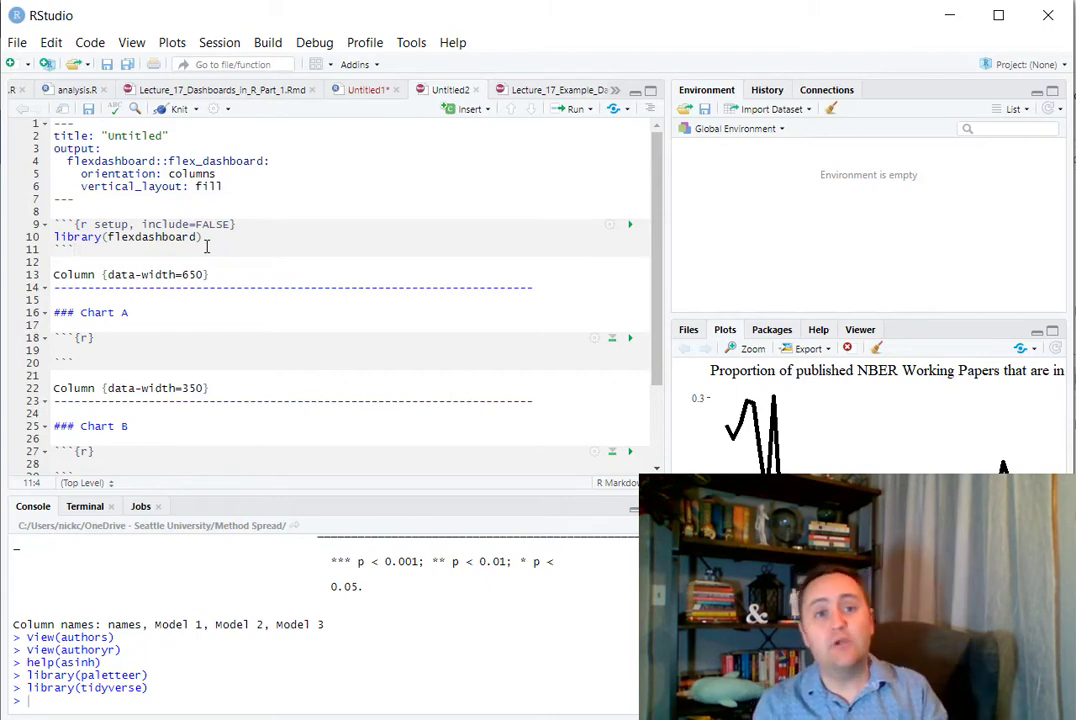
{"action": "left_click", "coordinate": [76, 248]}
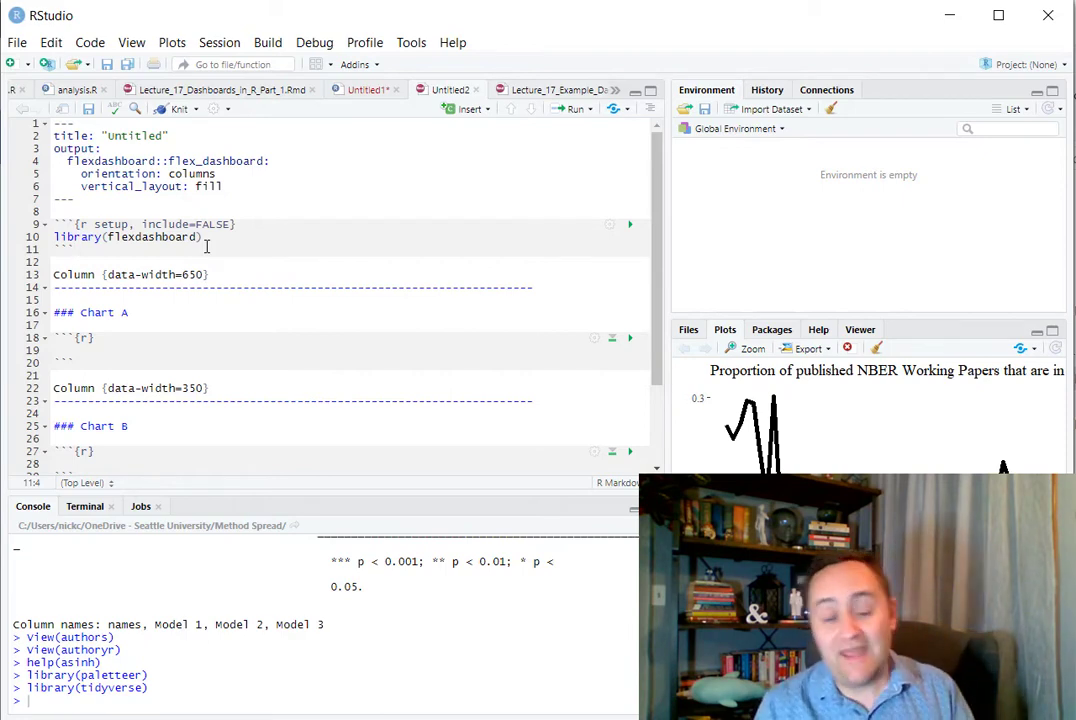
{"action": "scroll", "scroll_direction": "down", "scroll_amount": 3}
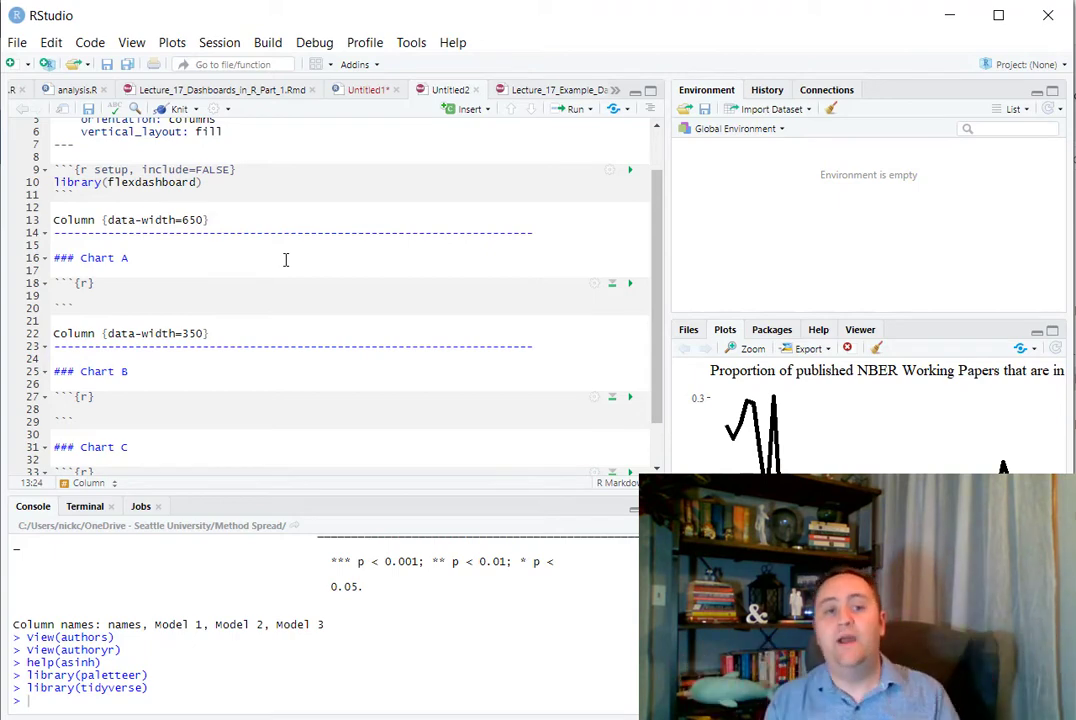
{"action": "mouse_move", "coordinate": [560, 242]}
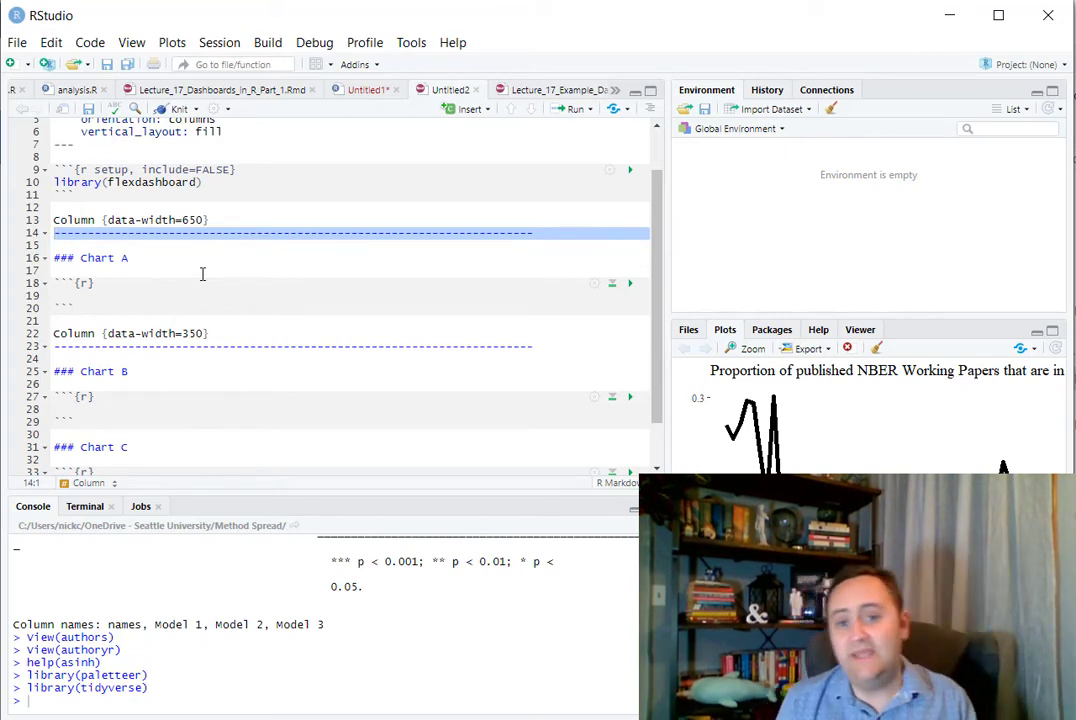
{"action": "left_click", "coordinate": [214, 284]}
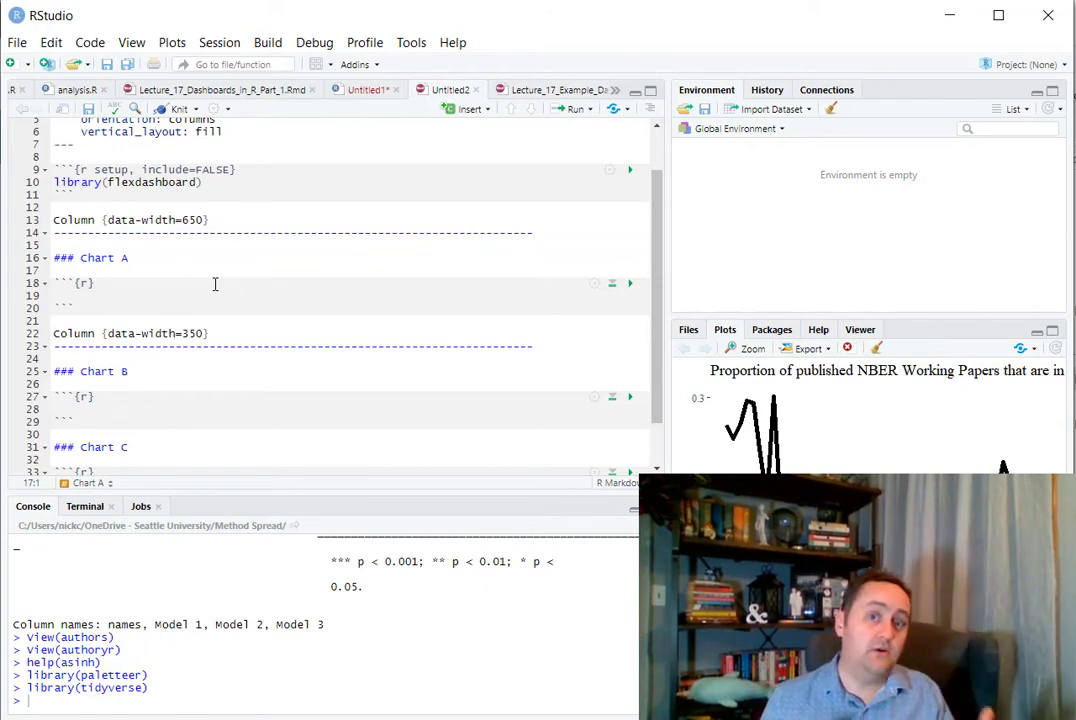
{"action": "mouse_move", "coordinate": [190, 284]}
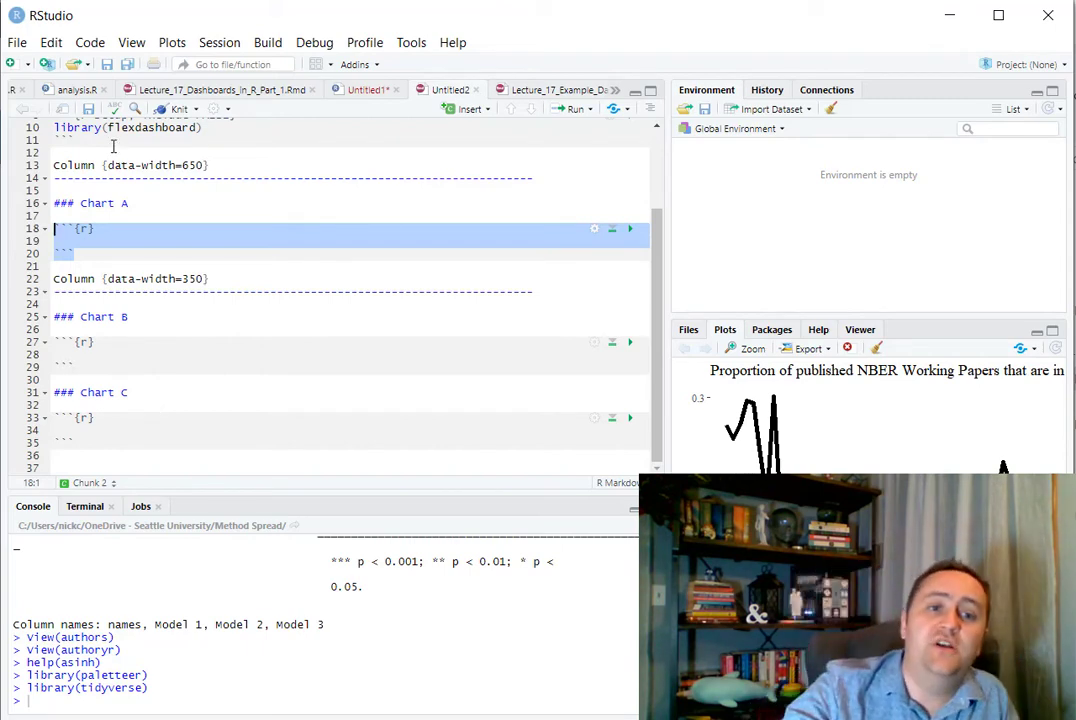
{"action": "mouse_move", "coordinate": [180, 108]}
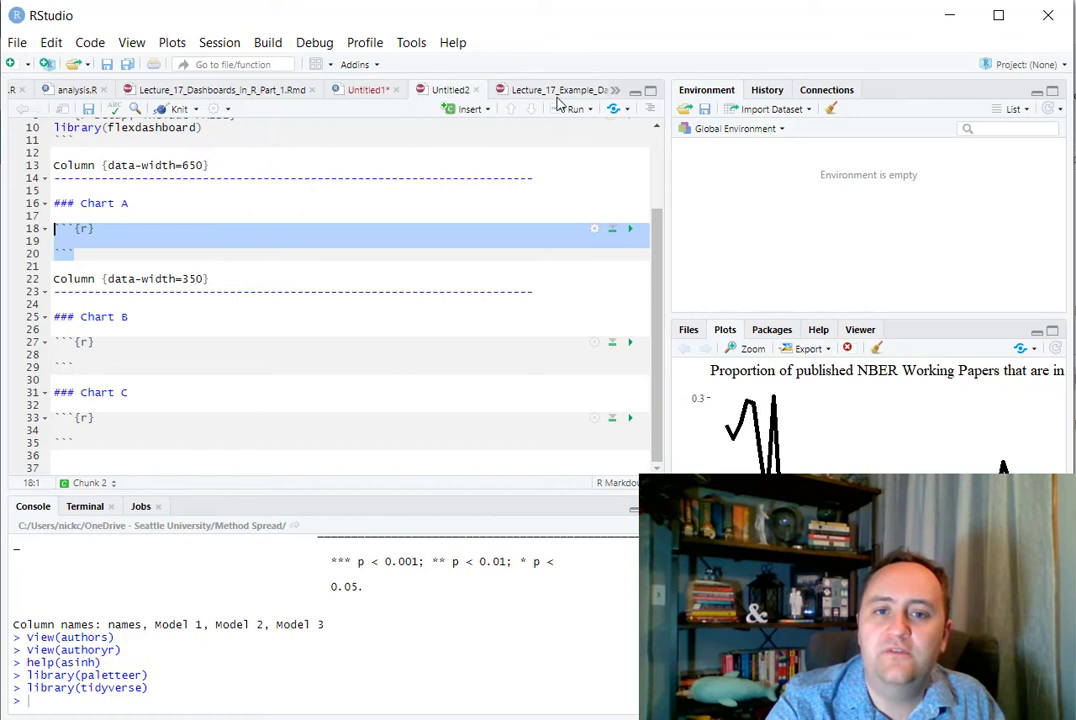
Switch to Lecture_17_Example_Dashboard.Rmd and mark the gapminder data-preparation code.
{"action": "left_click", "coordinate": [510, 88]}
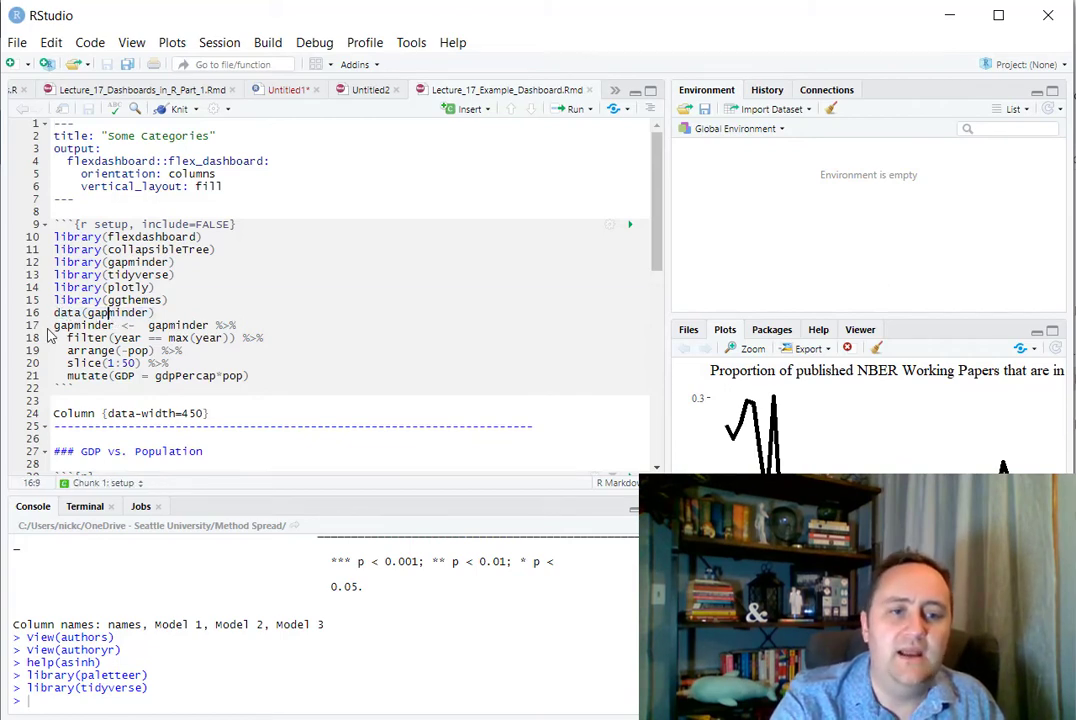
{"action": "left_click_drag", "start_coordinate": [54, 324], "coordinate": [248, 376]}
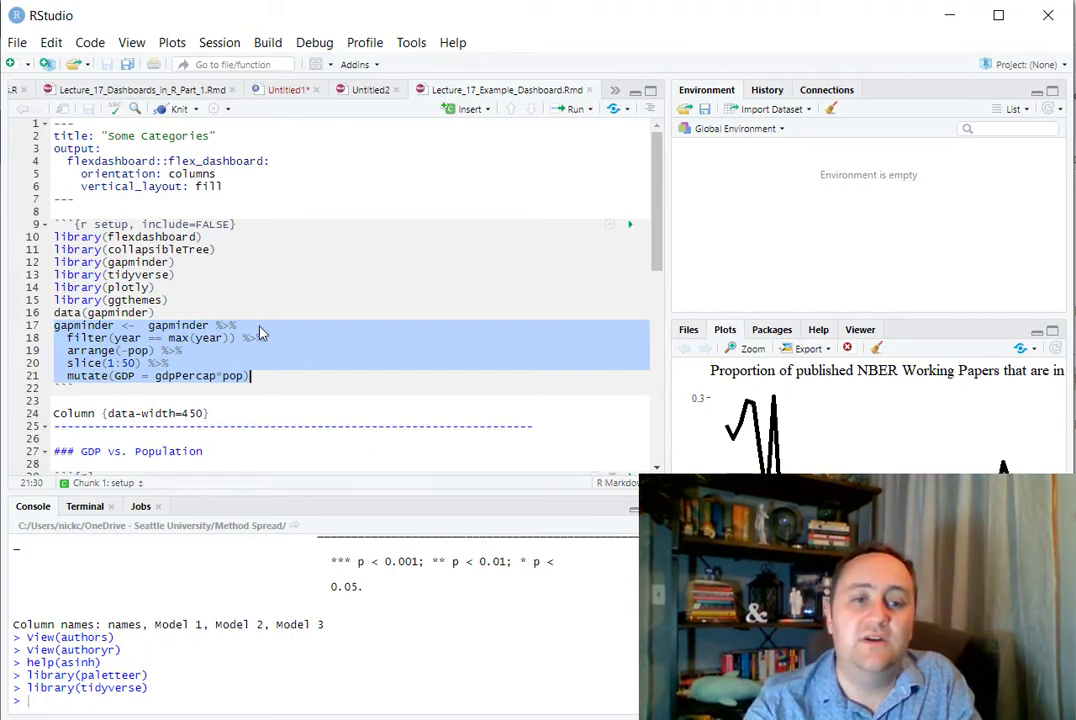
{"action": "mouse_move", "coordinate": [268, 280]}
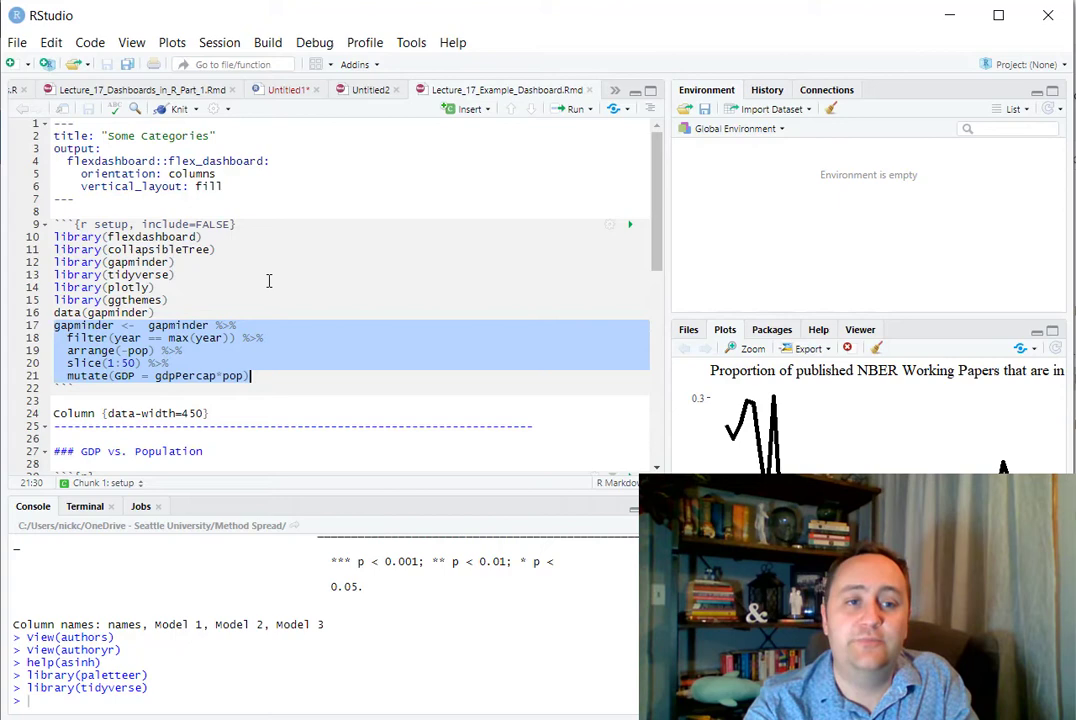
Review the ggplot and ggplotly chunks down to the collapsibleTreeSummary call.
{"action": "scroll", "scroll_direction": "down", "scroll_amount": 3}
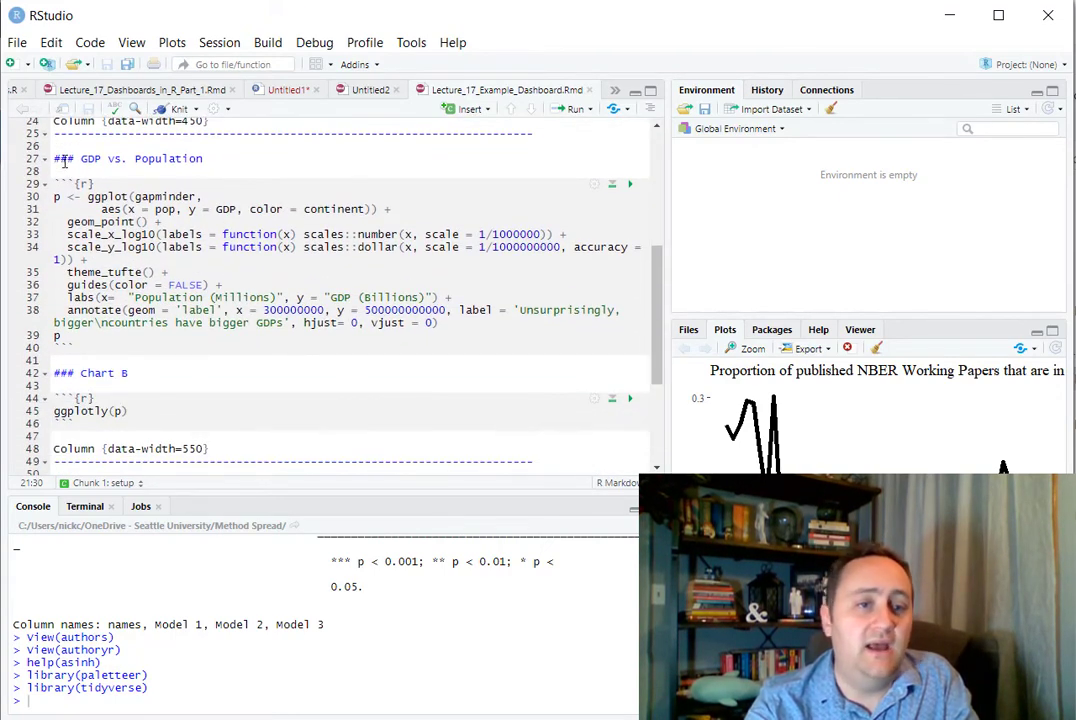
{"action": "scroll", "scroll_direction": "down", "scroll_amount": 3}
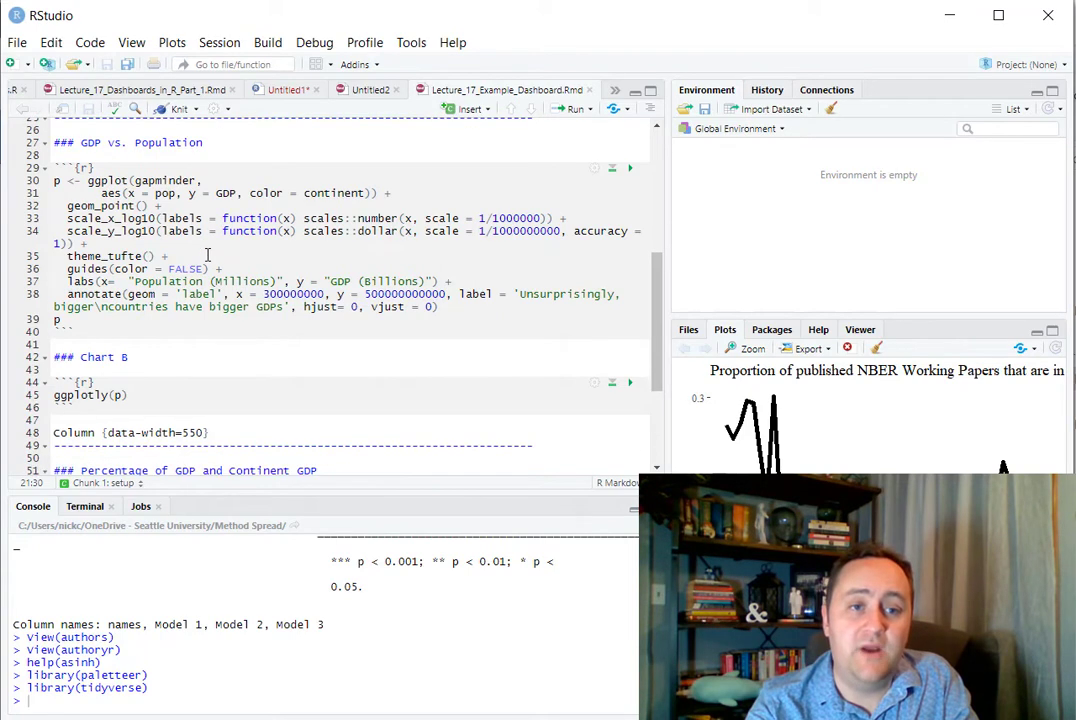
{"action": "scroll", "scroll_direction": "up", "scroll_amount": 3}
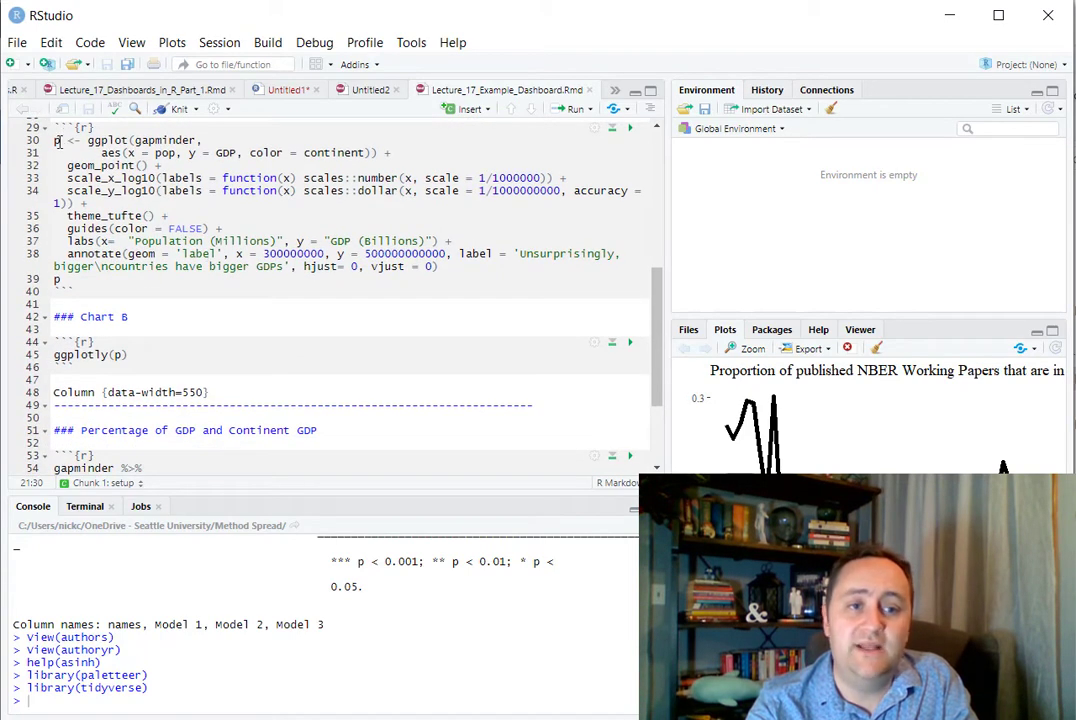
{"action": "scroll", "scroll_direction": "down", "scroll_amount": 3}
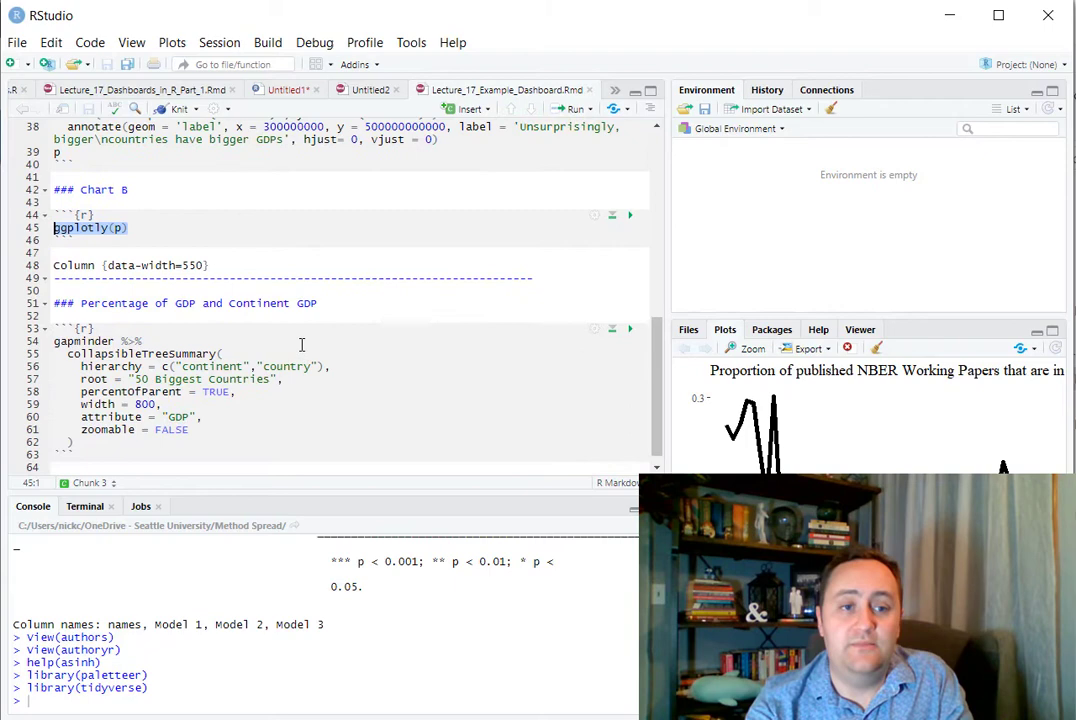
{"action": "scroll", "scroll_direction": "up", "scroll_amount": 3}
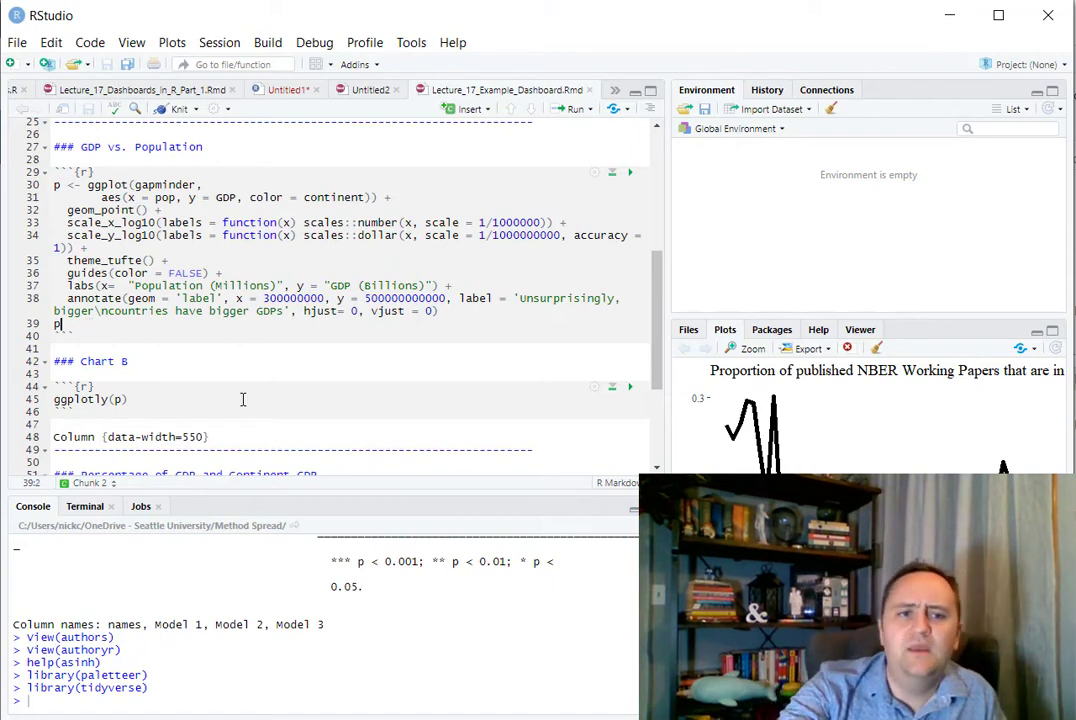
{"action": "scroll", "scroll_direction": "down", "scroll_amount": 3}
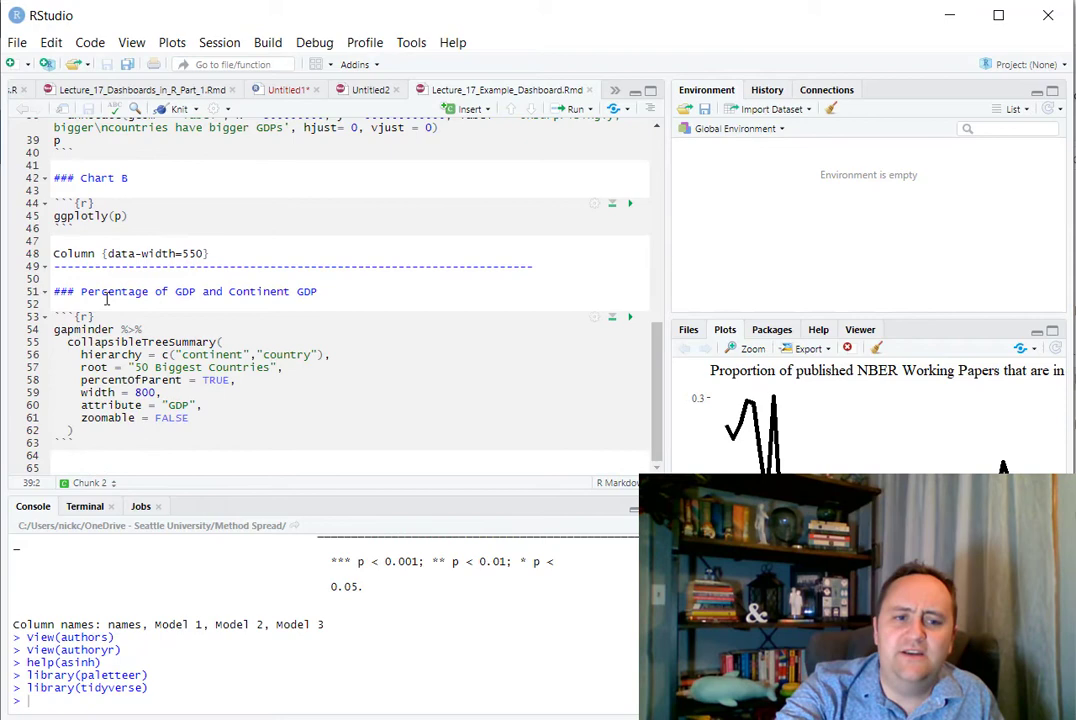
{"action": "left_click", "coordinate": [68, 342]}
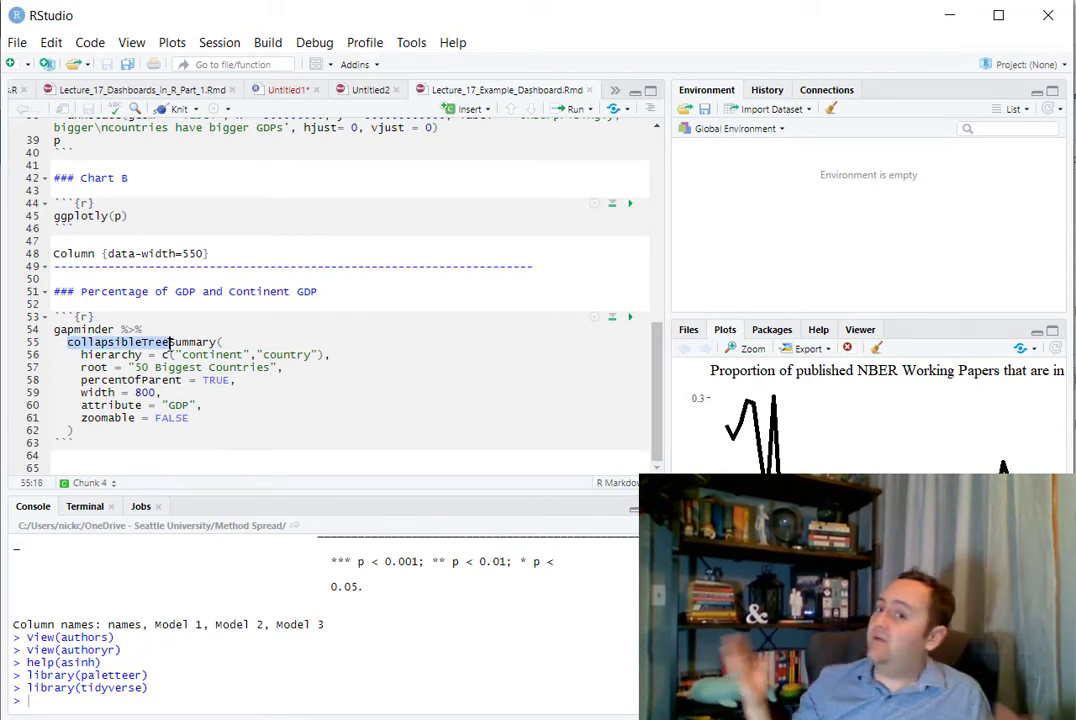
{"action": "mouse_move", "coordinate": [176, 342]}
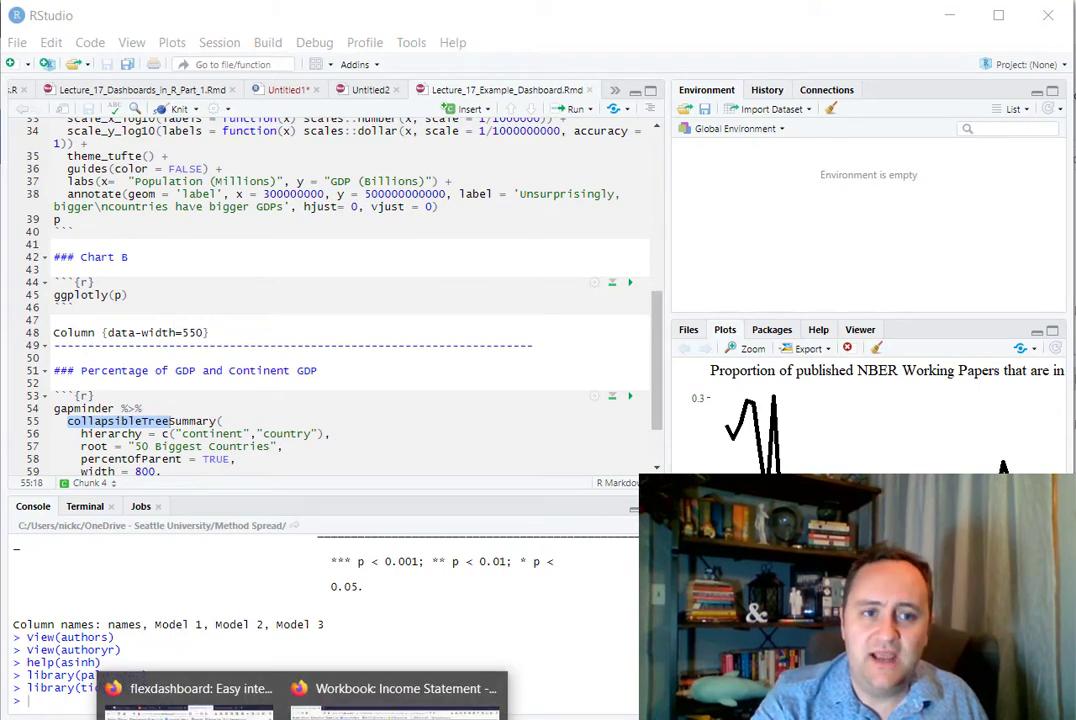
View the knitted Some Categories dashboard, expand the tree's Africa branch, then return to RStudio.
{"action": "left_click", "coordinate": [186, 688]}
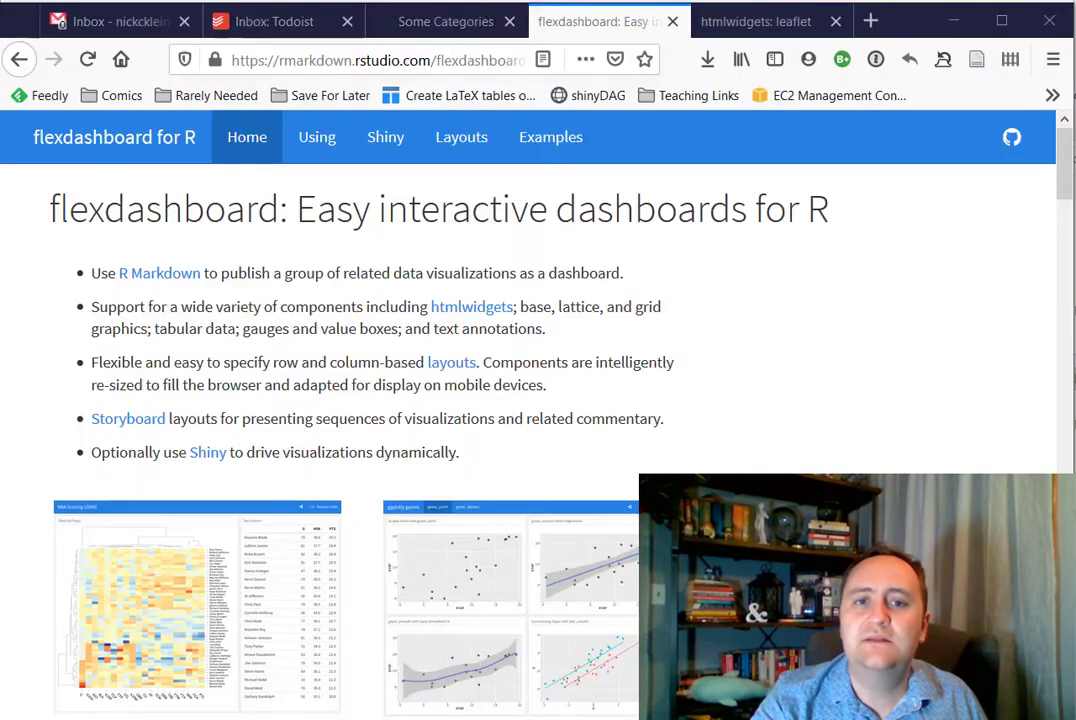
{"action": "left_click", "coordinate": [446, 20]}
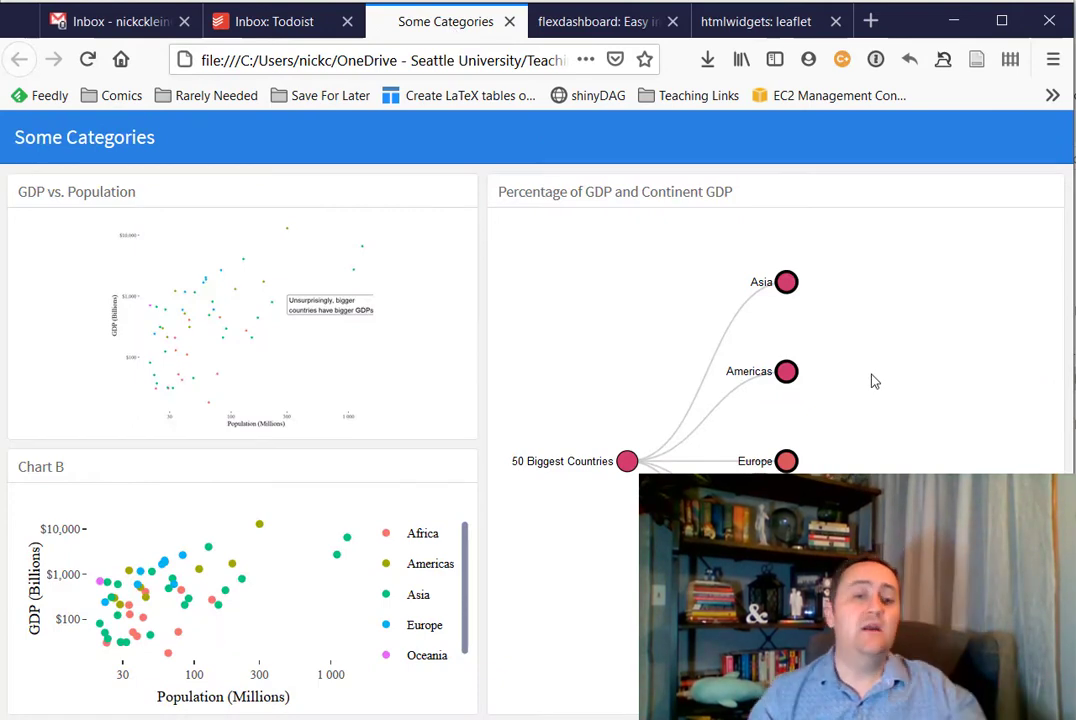
{"action": "mouse_move", "coordinate": [1004, 174]}
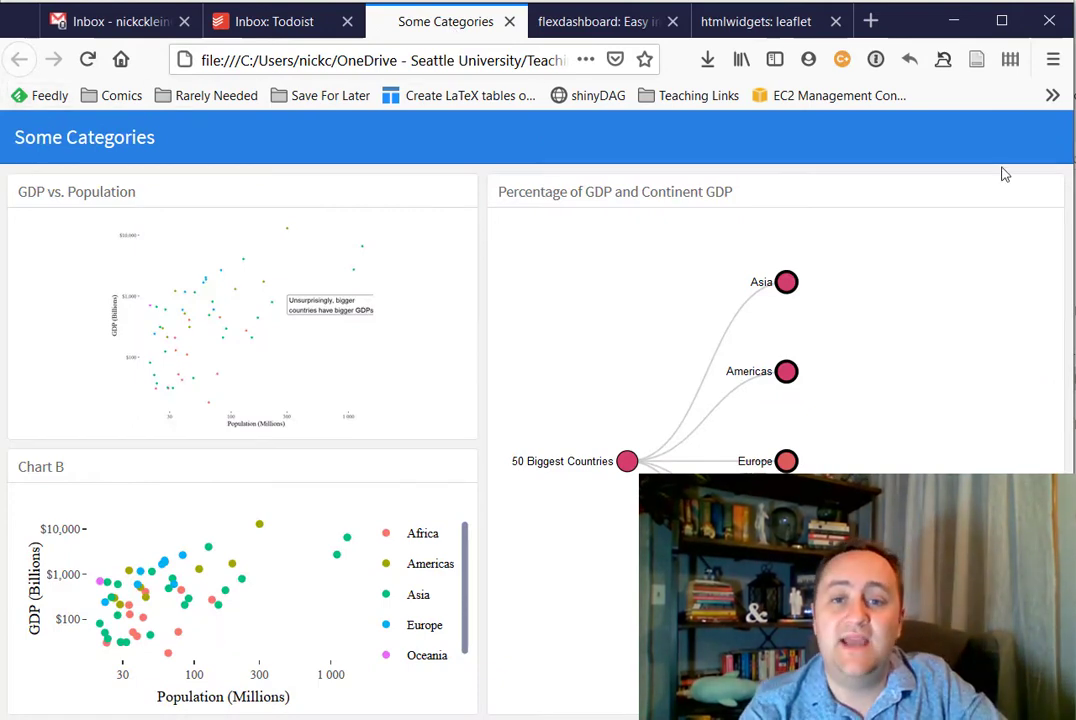
{"action": "mouse_move", "coordinate": [908, 218]}
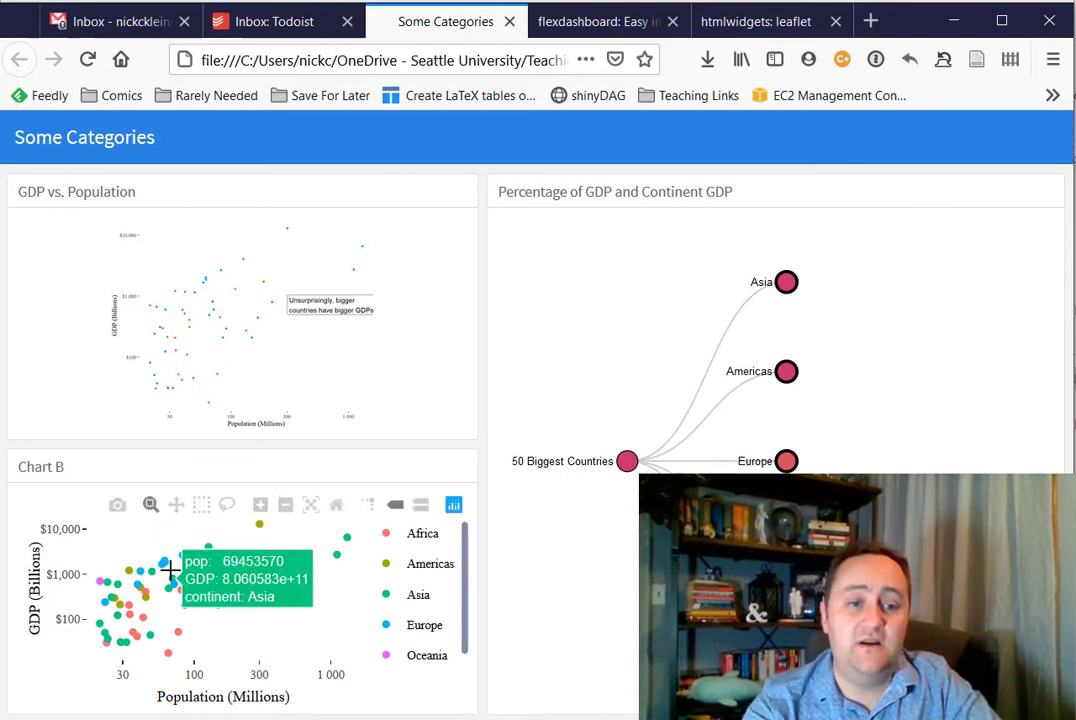
{"action": "mouse_move", "coordinate": [316, 554]}
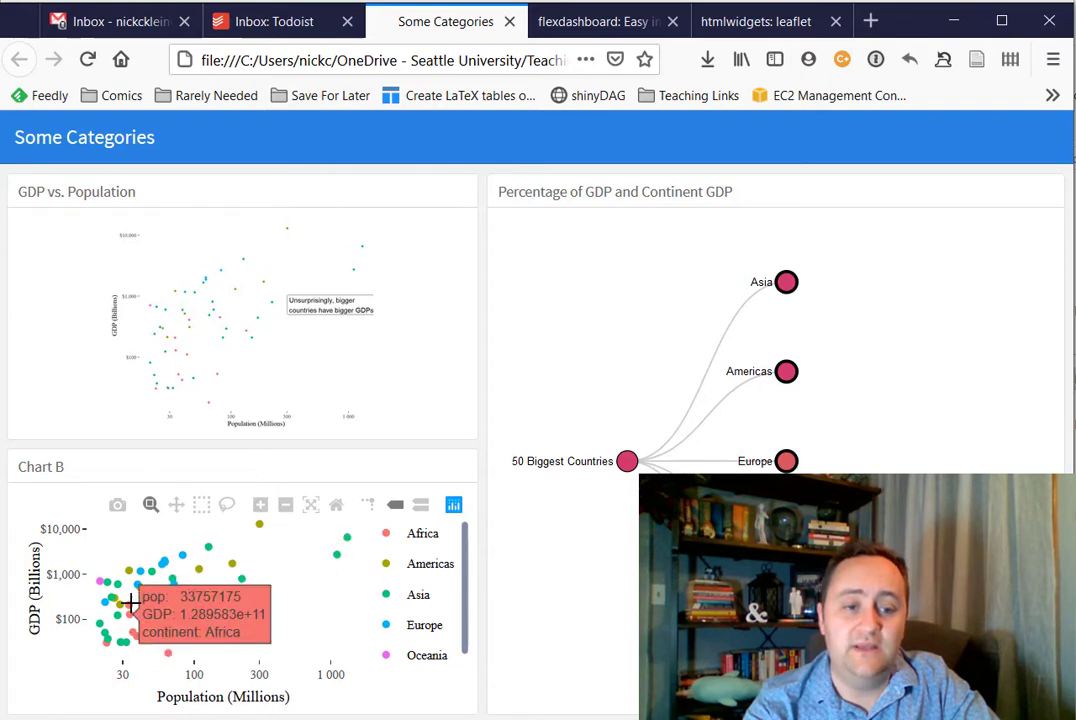
{"action": "mouse_move", "coordinate": [150, 504]}
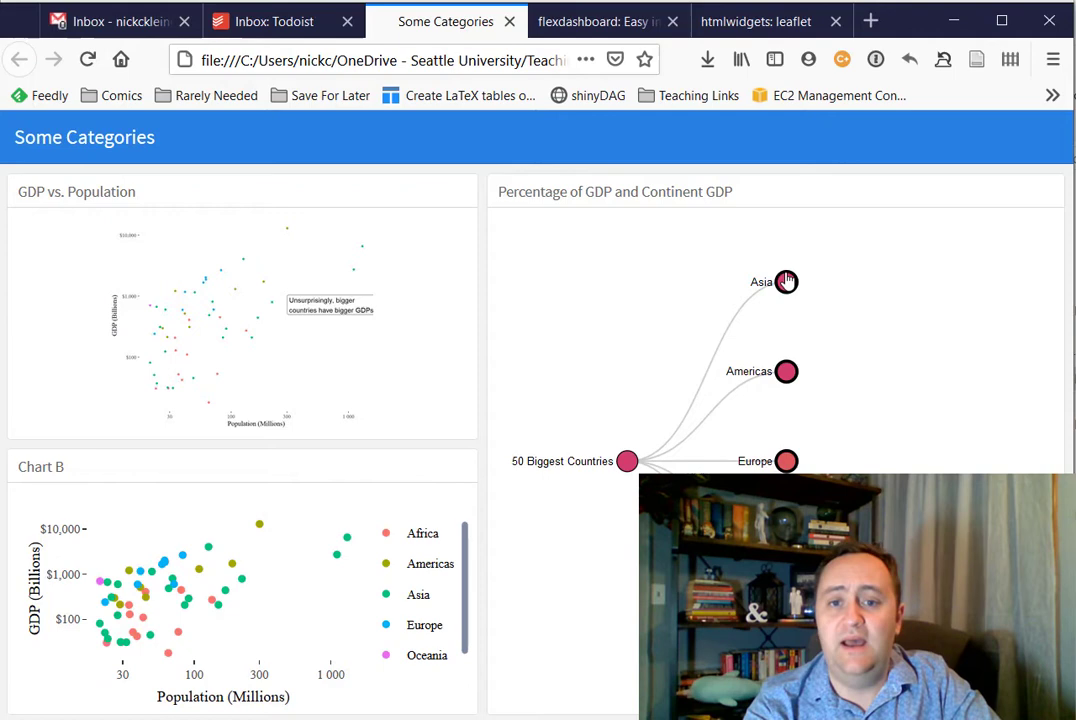
{"action": "left_click", "coordinate": [786, 280]}
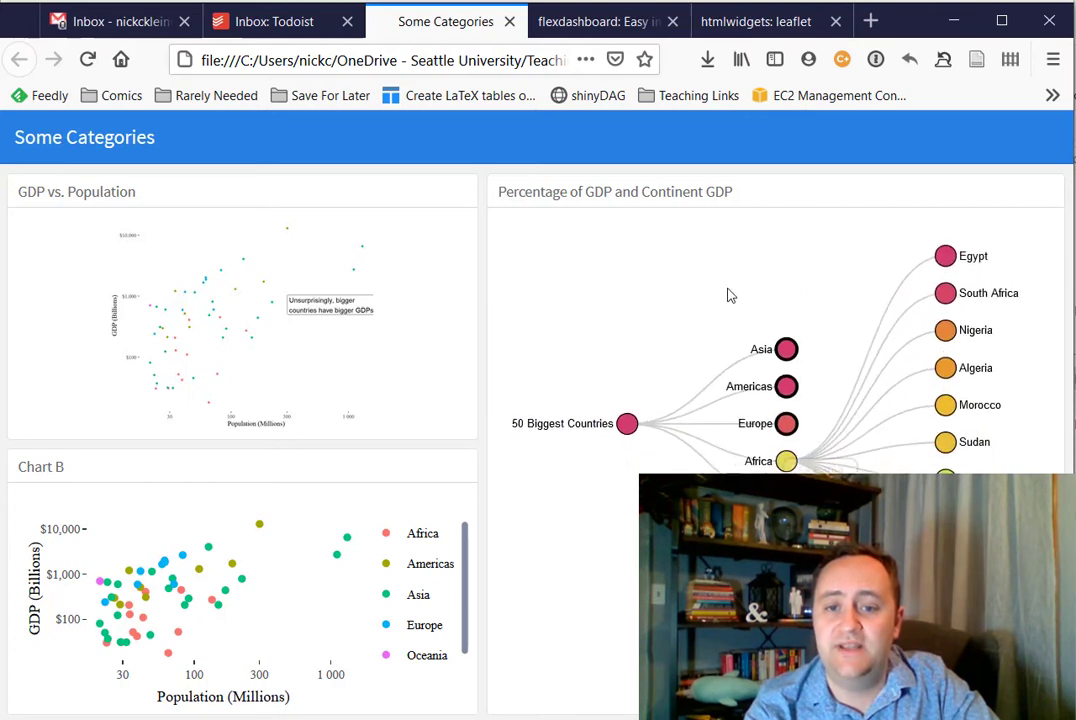
{"action": "mouse_move", "coordinate": [784, 348]}
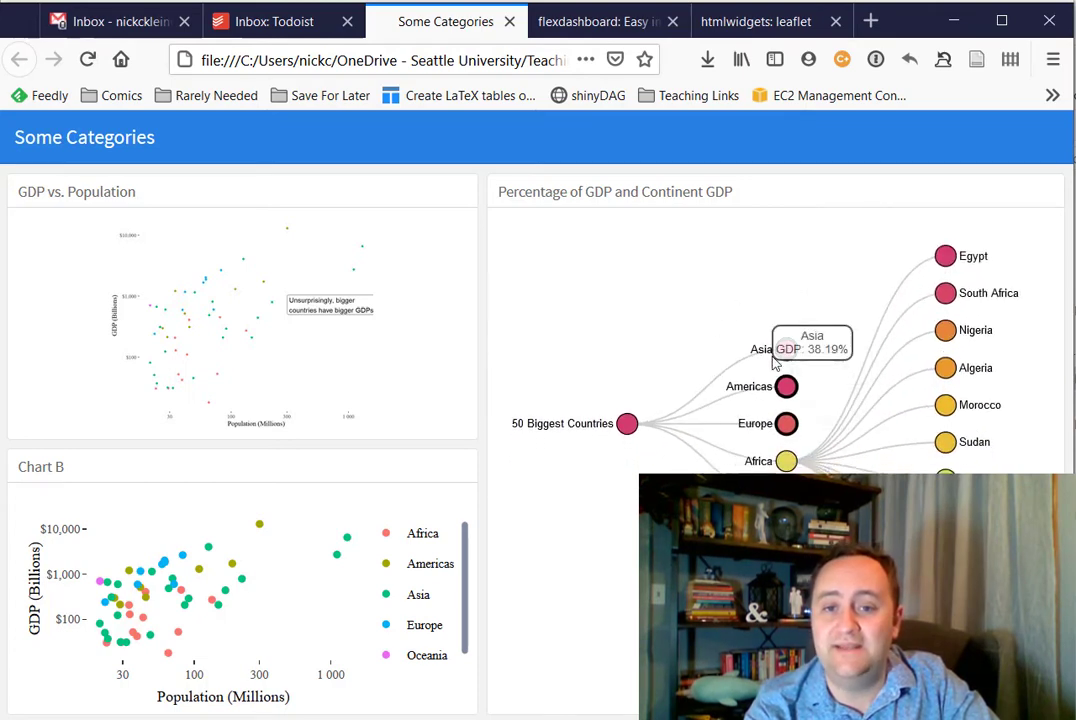
{"action": "mouse_move", "coordinate": [944, 324]}
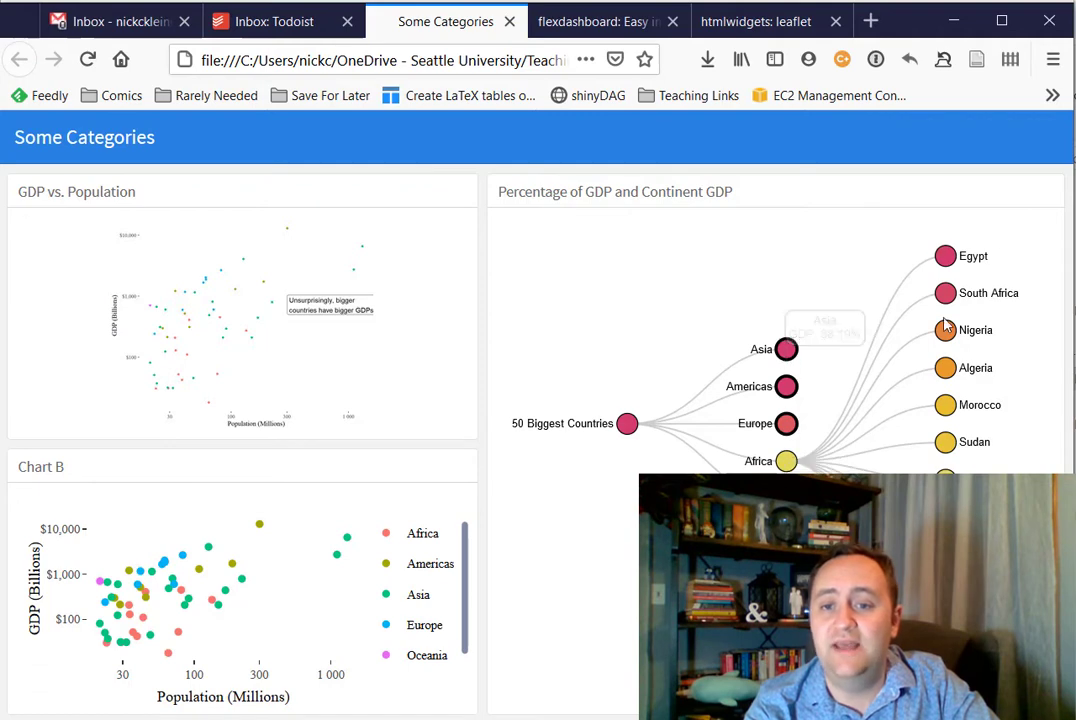
{"action": "mouse_move", "coordinate": [944, 368]}
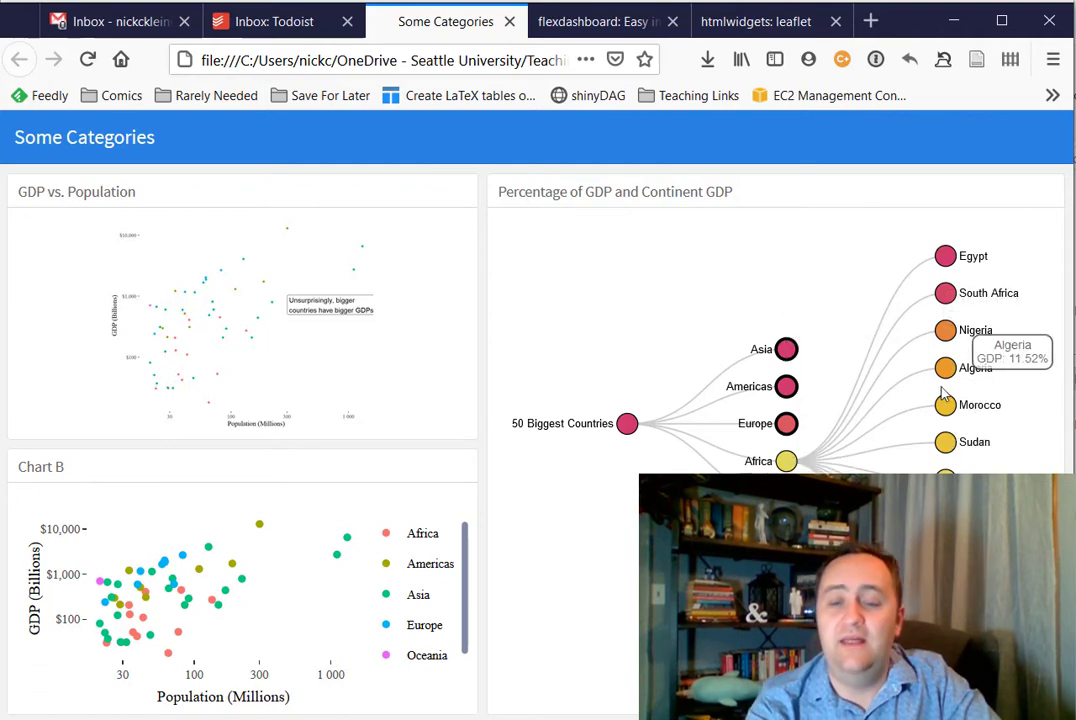
{"action": "mouse_move", "coordinate": [832, 428]}
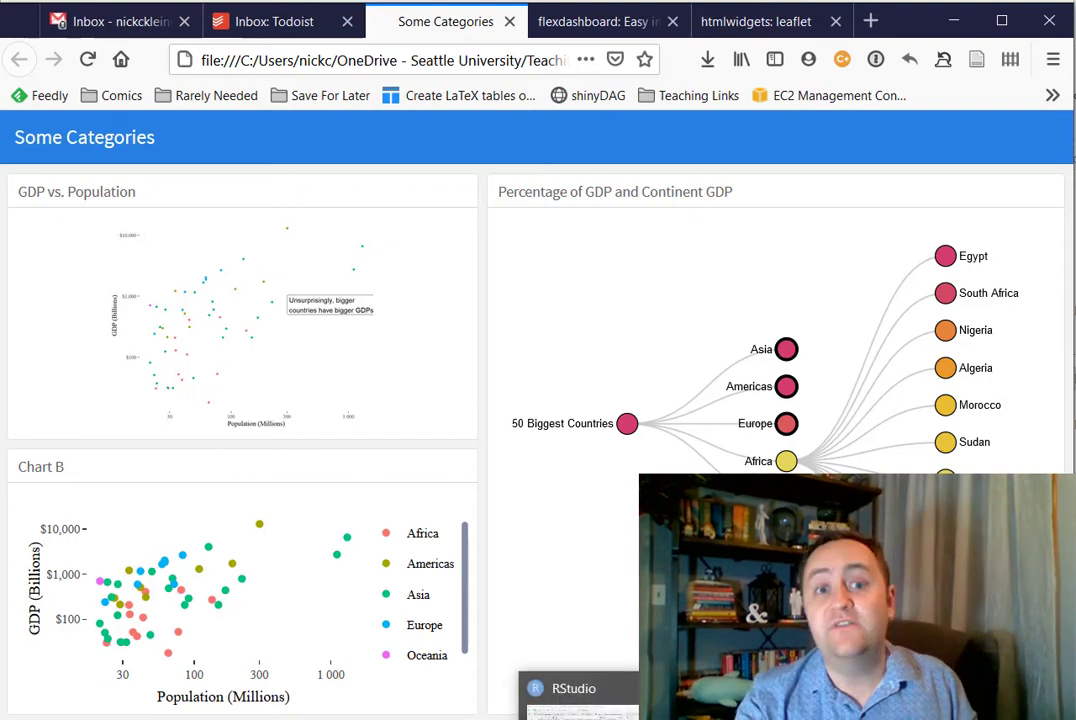
{"action": "left_click", "coordinate": [574, 688]}
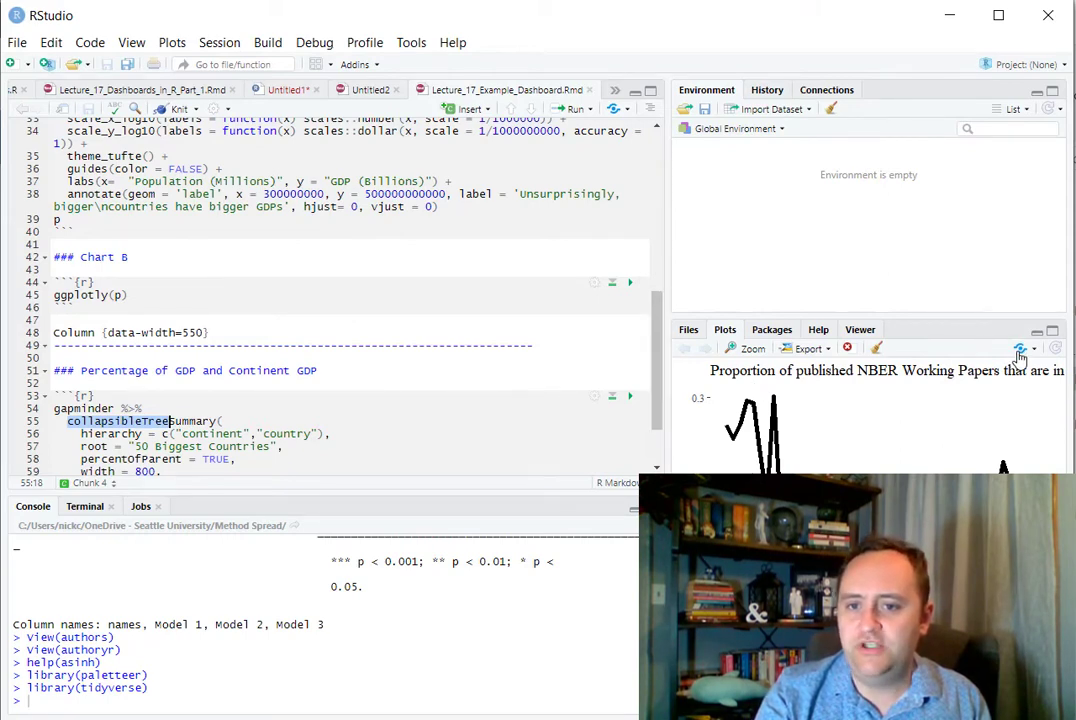
{"action": "left_click", "coordinate": [1020, 348]}
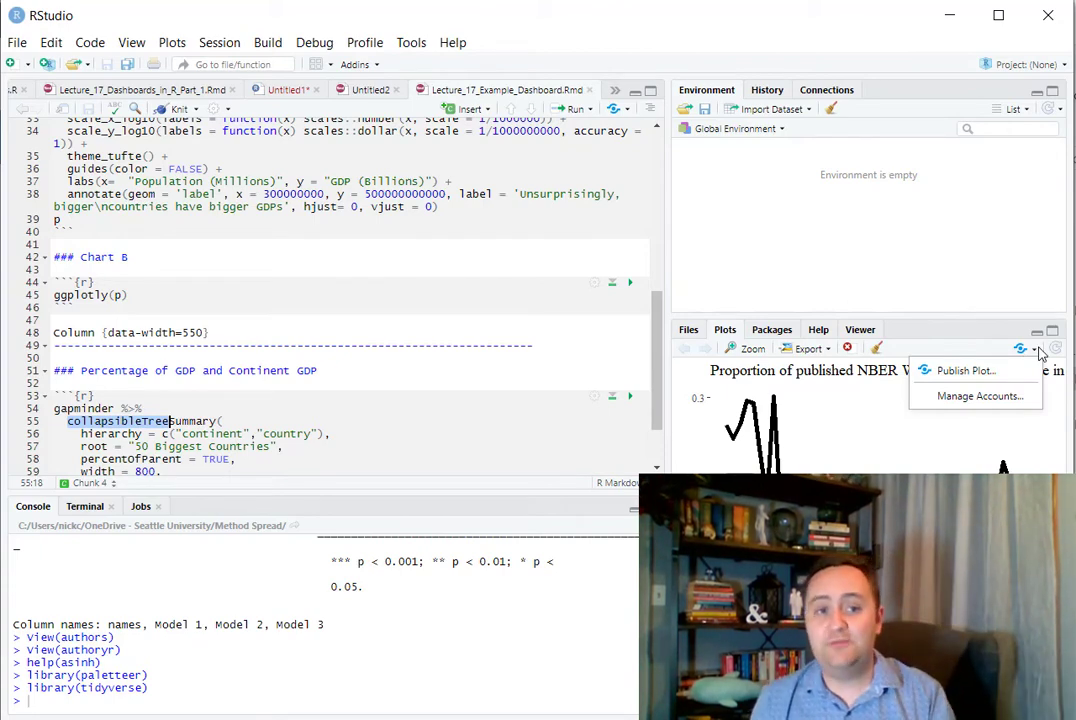
{"action": "mouse_move", "coordinate": [800, 436]}
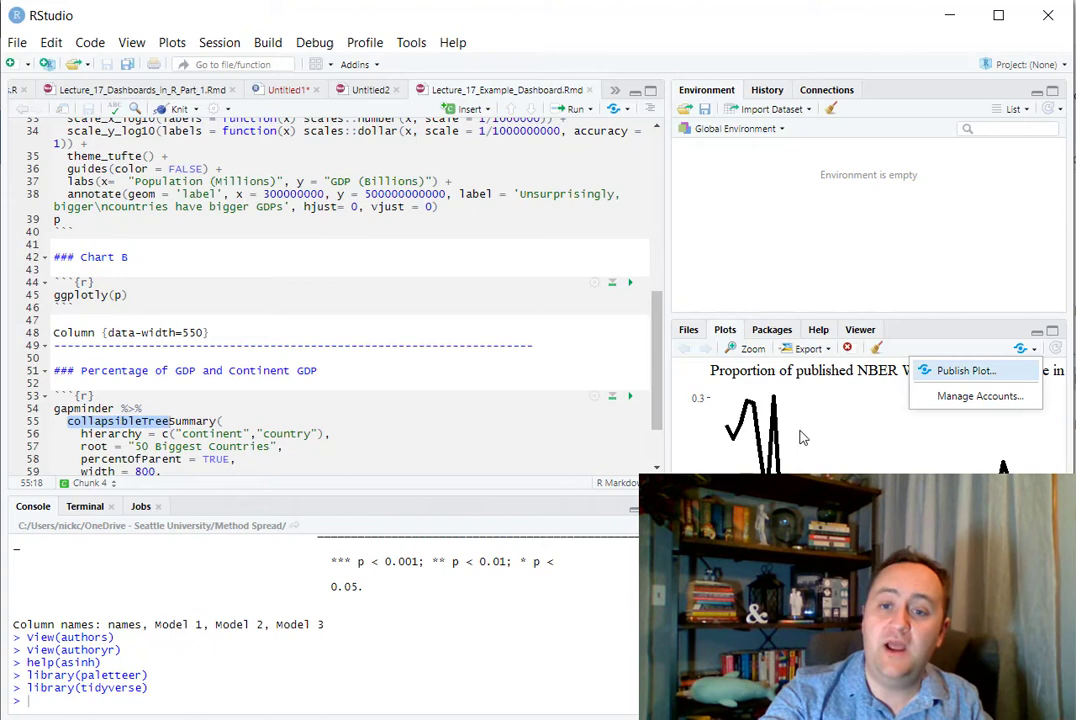
{"action": "mouse_move", "coordinate": [960, 370]}
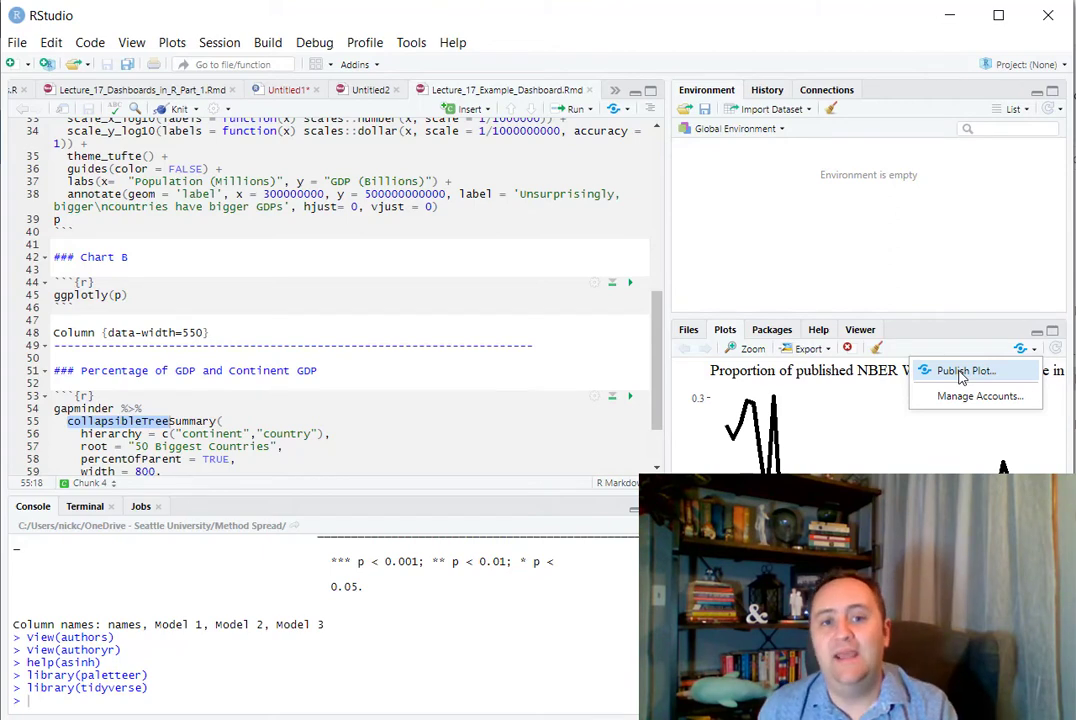
{"action": "left_click", "coordinate": [964, 370]}
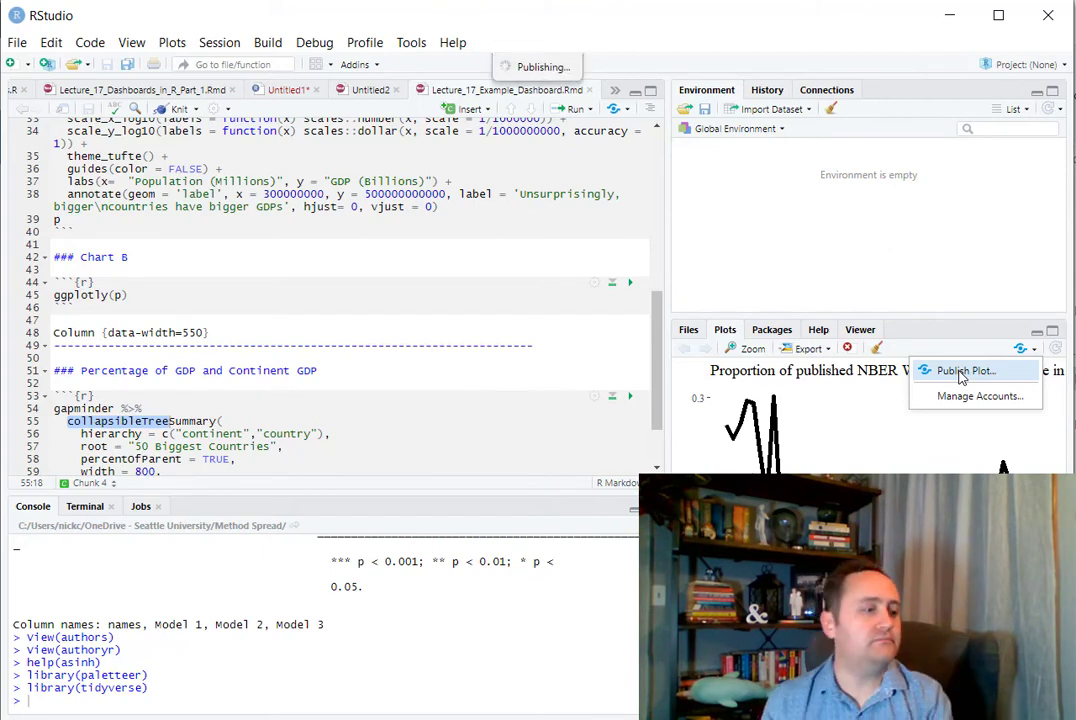
{"action": "left_click", "coordinate": [964, 370]}
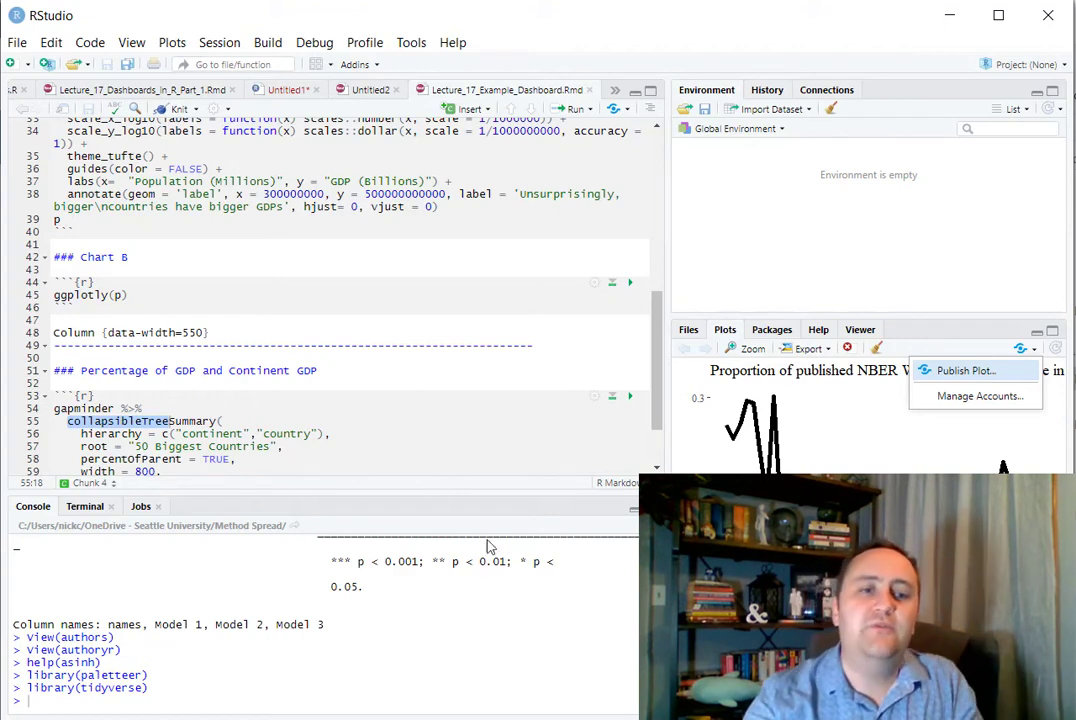
{"action": "mouse_move", "coordinate": [280, 276]}
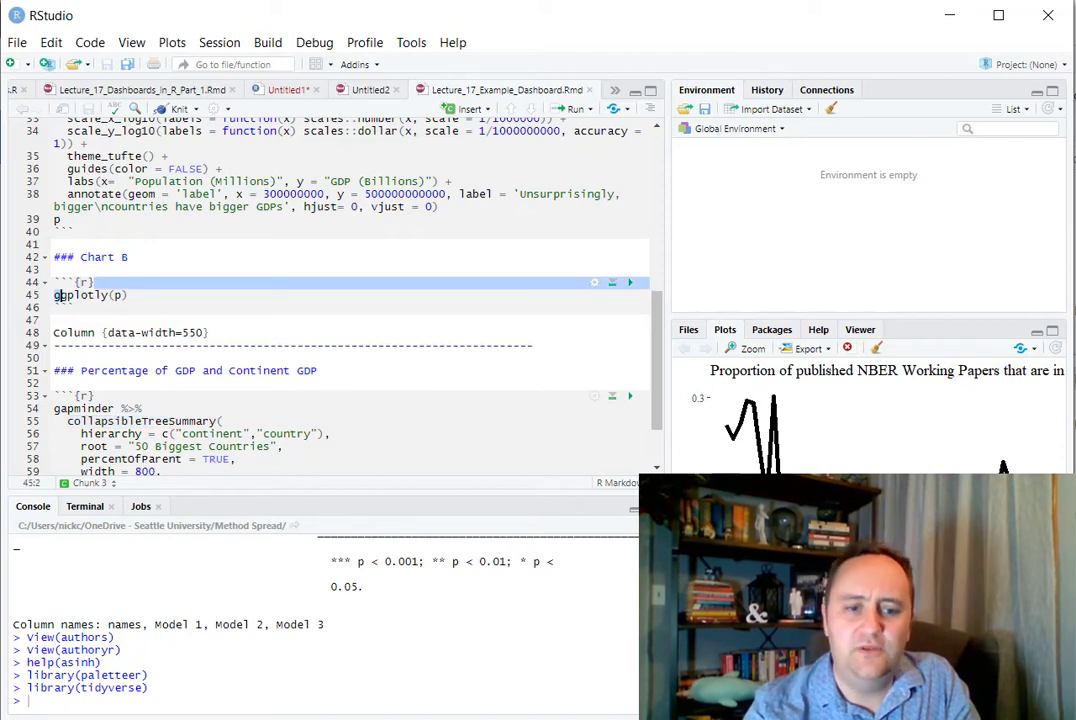
Return to the Some Categories dashboard to inspect Chart B's plotly points.
{"action": "left_click", "coordinate": [446, 20]}
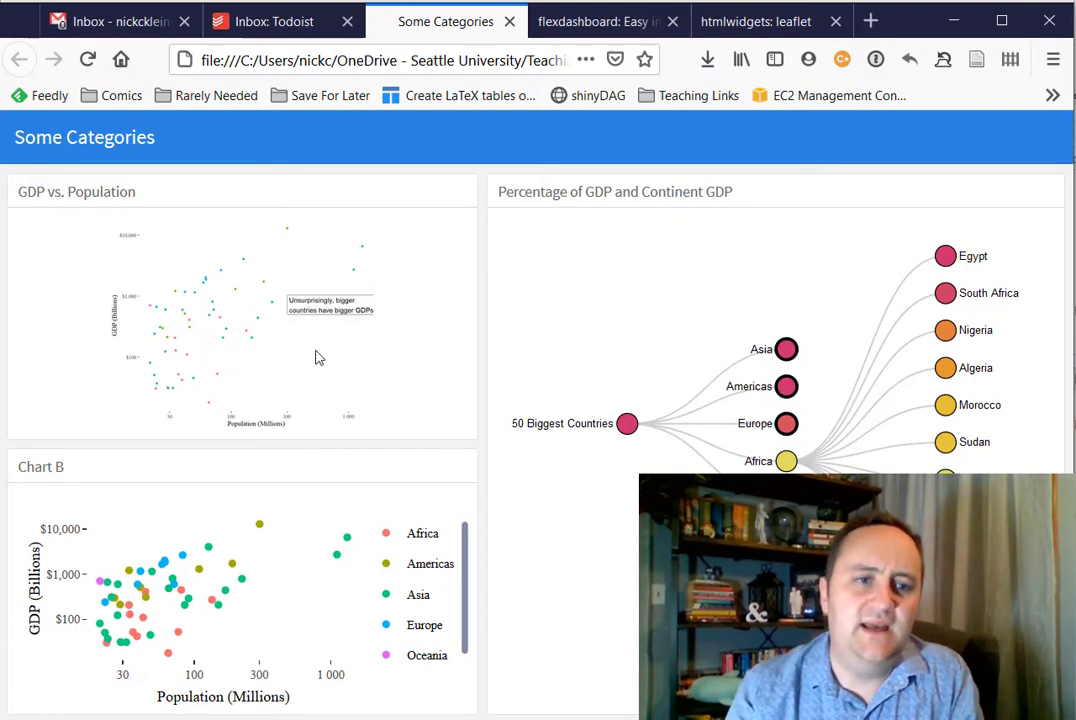
{"action": "mouse_move", "coordinate": [220, 284]}
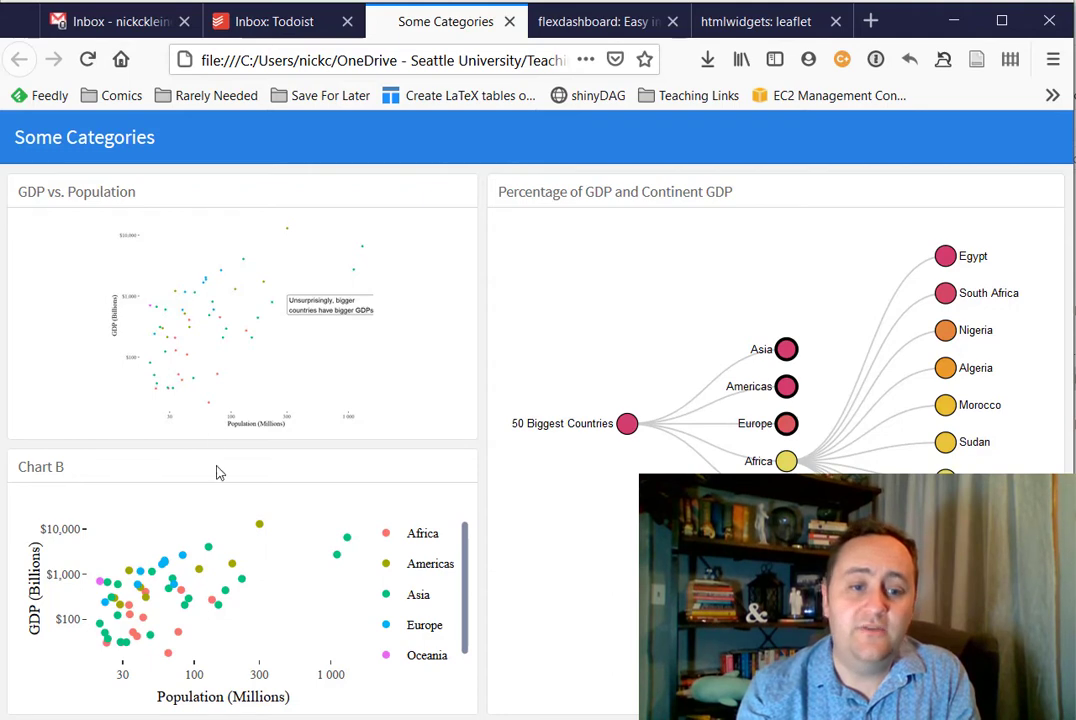
{"action": "mouse_move", "coordinate": [148, 624]}
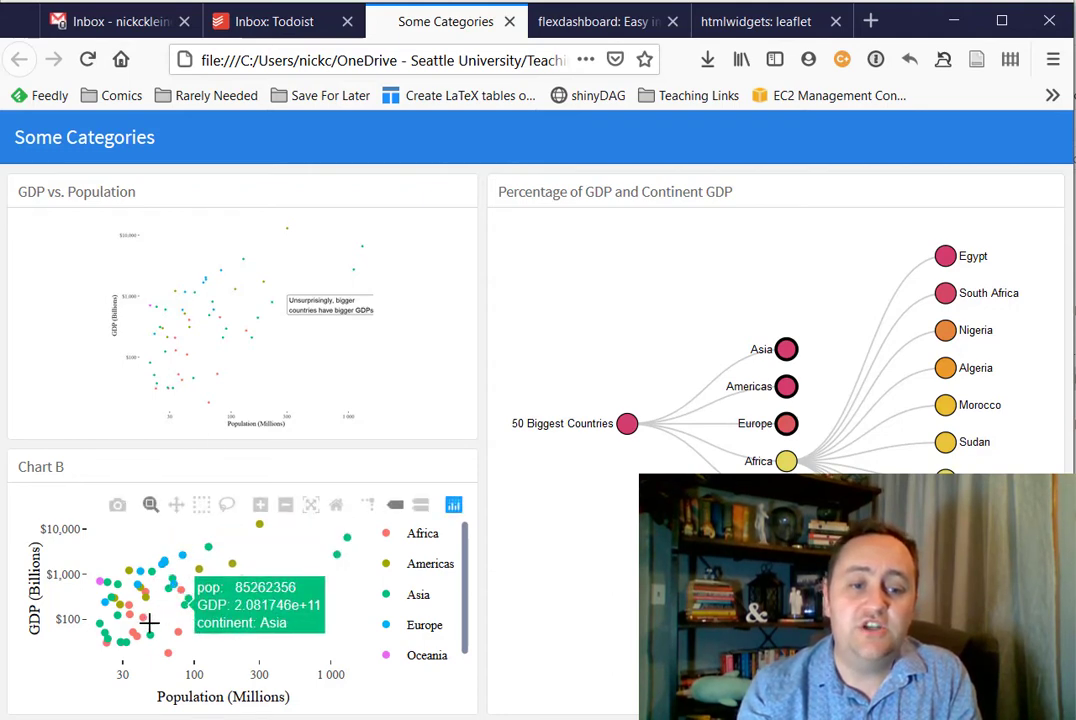
{"action": "mouse_move", "coordinate": [208, 604]}
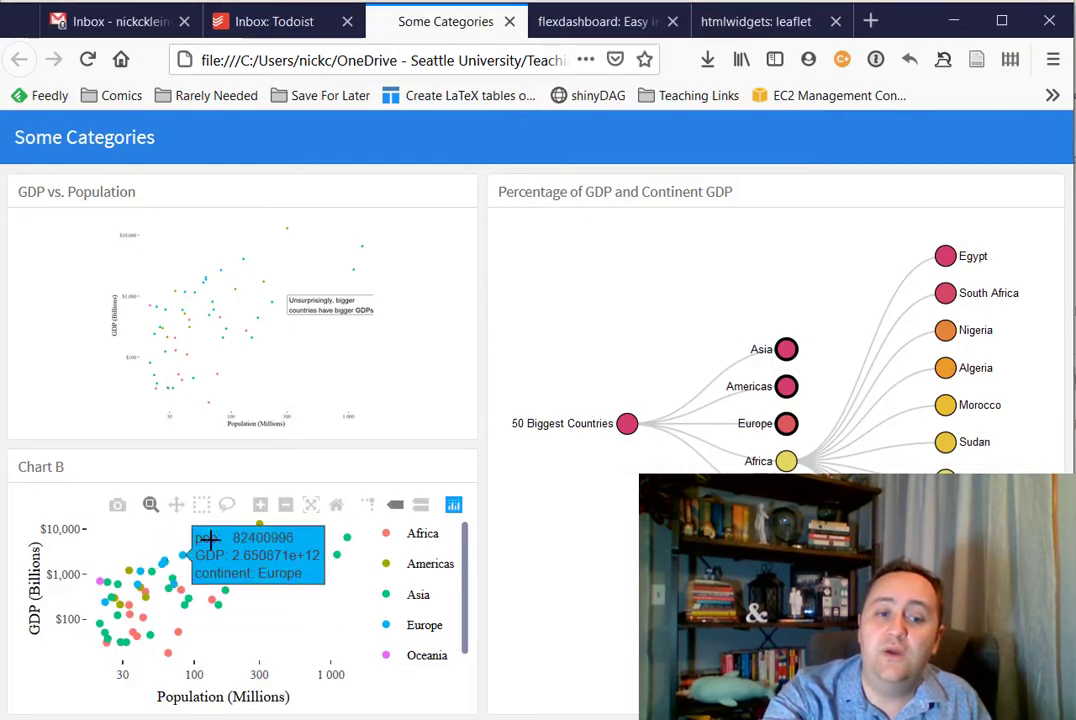
{"action": "mouse_move", "coordinate": [250, 514]}
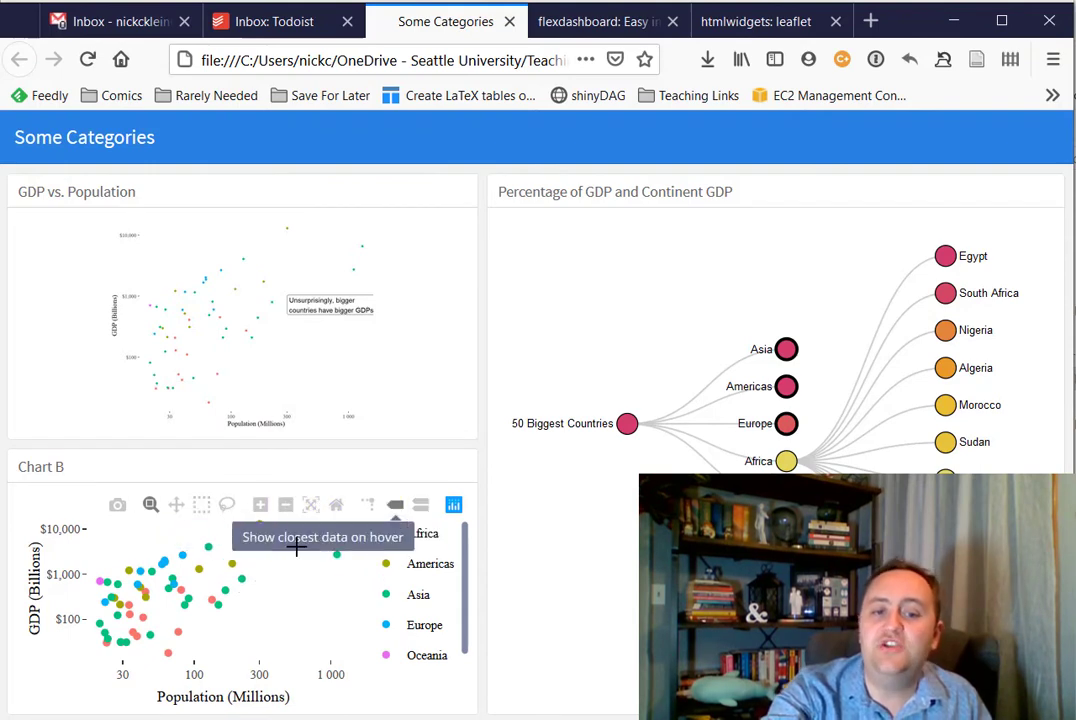
{"action": "mouse_move", "coordinate": [290, 596]}
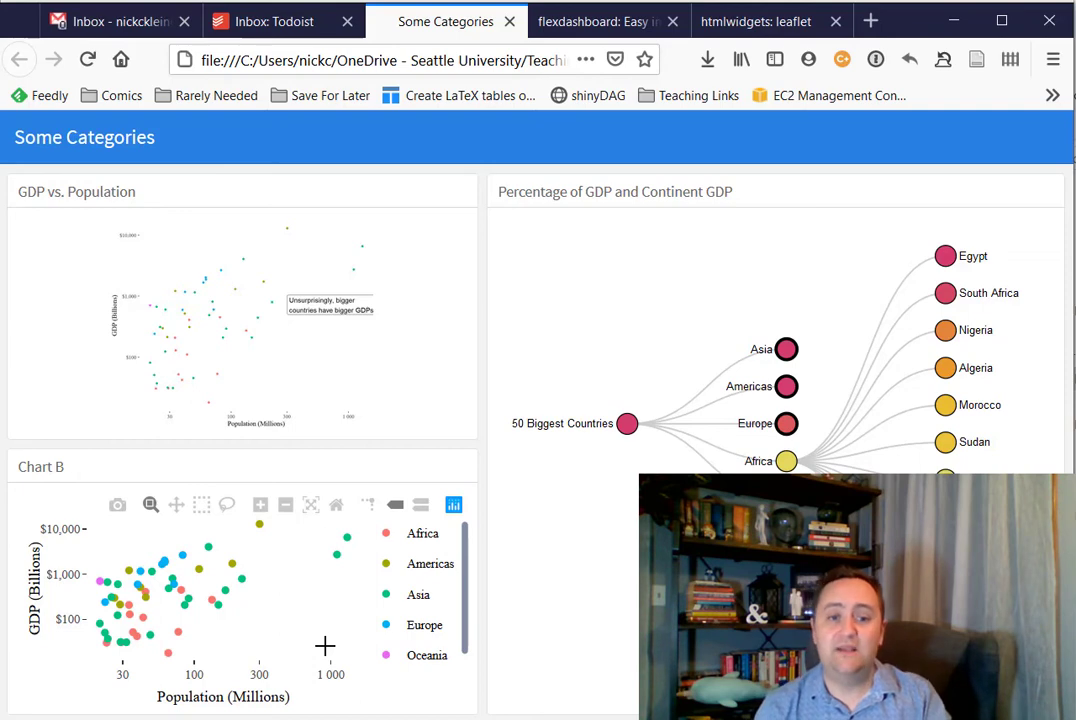
{"action": "mouse_move", "coordinate": [336, 504]}
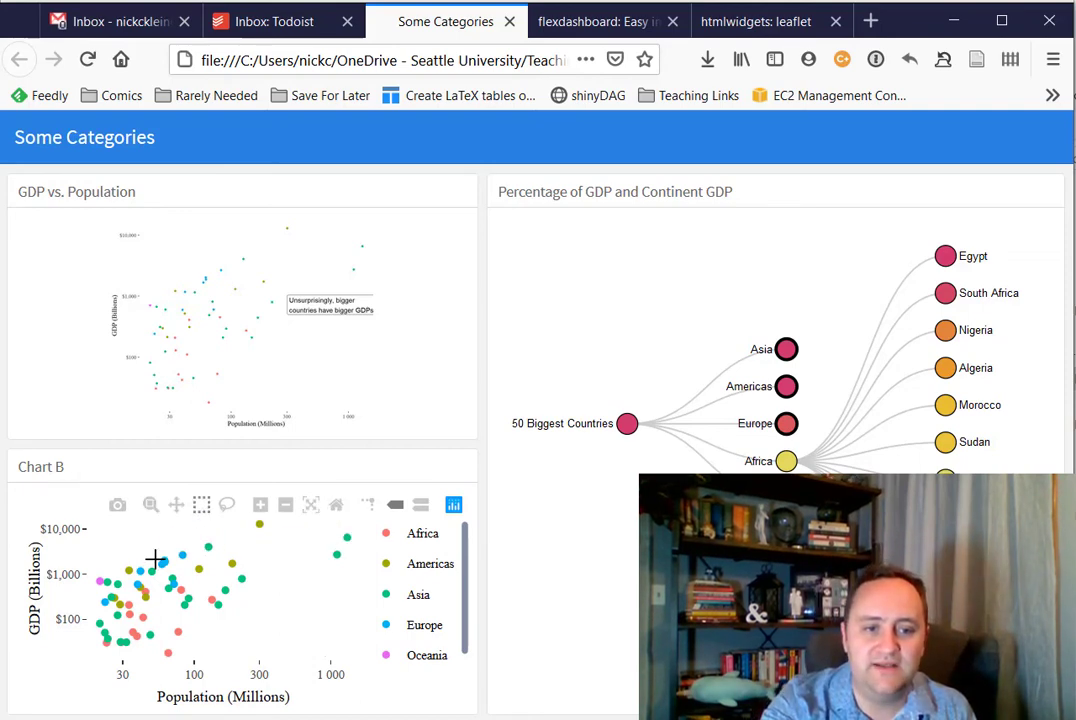
Box-select a group of points in Chart B, then view the flexdashboard for R home page.
{"action": "left_click_drag", "start_coordinate": [148, 548], "coordinate": [252, 644]}
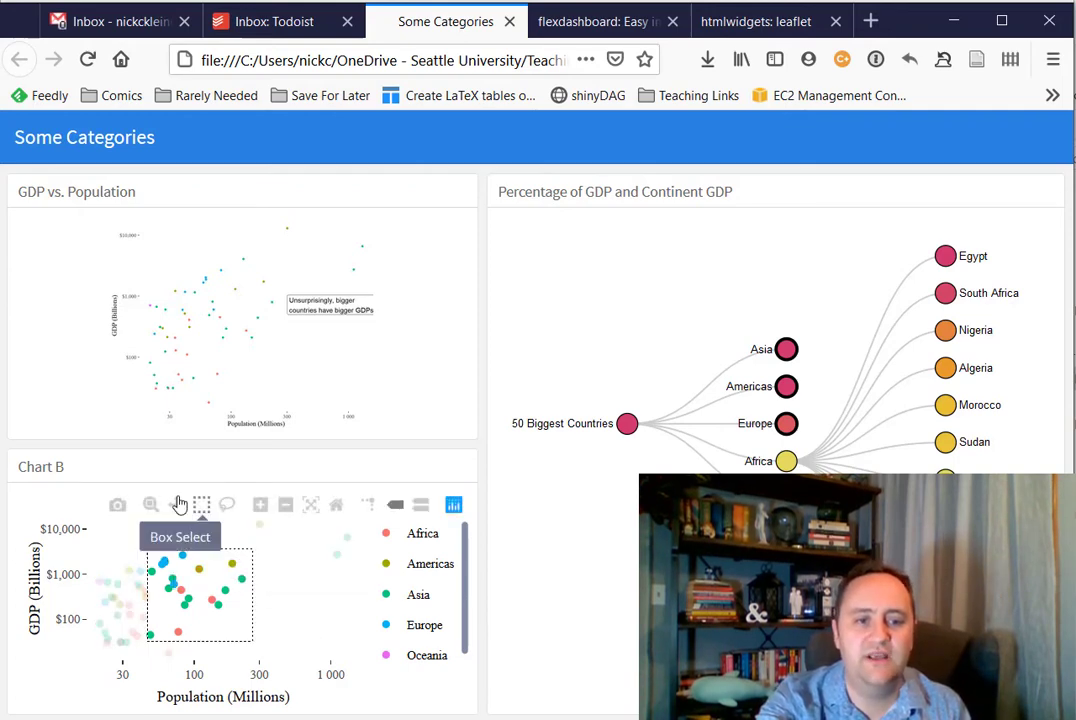
{"action": "mouse_move", "coordinate": [226, 504]}
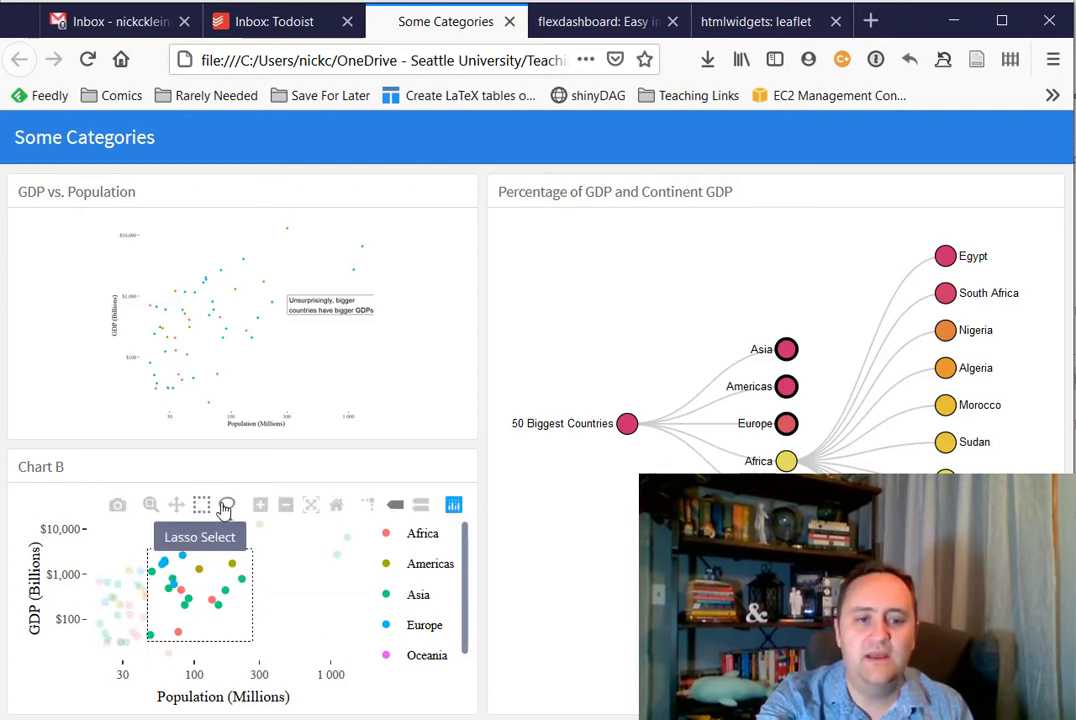
{"action": "mouse_move", "coordinate": [276, 612]}
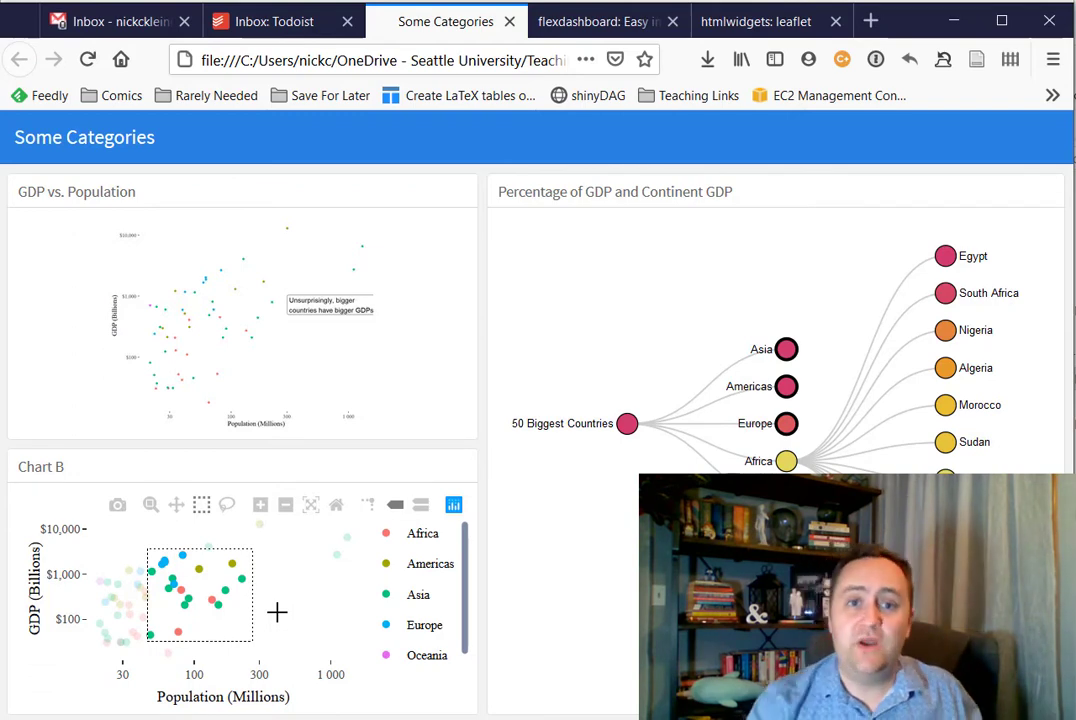
{"action": "left_click", "coordinate": [596, 20]}
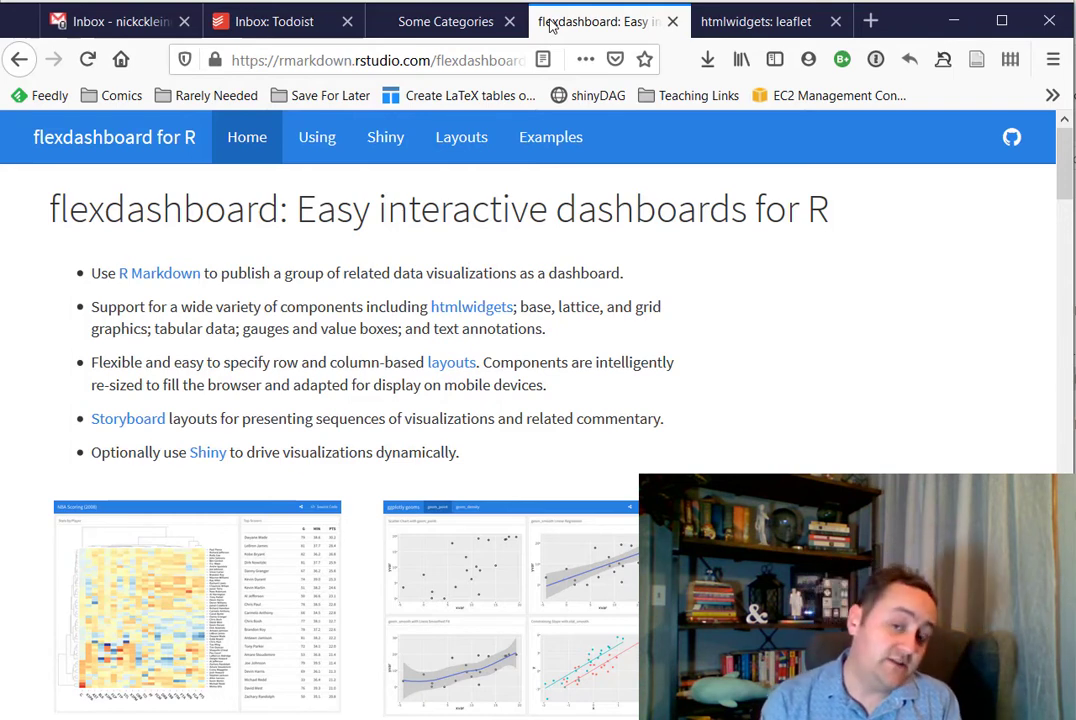
{"action": "mouse_move", "coordinate": [538, 110]}
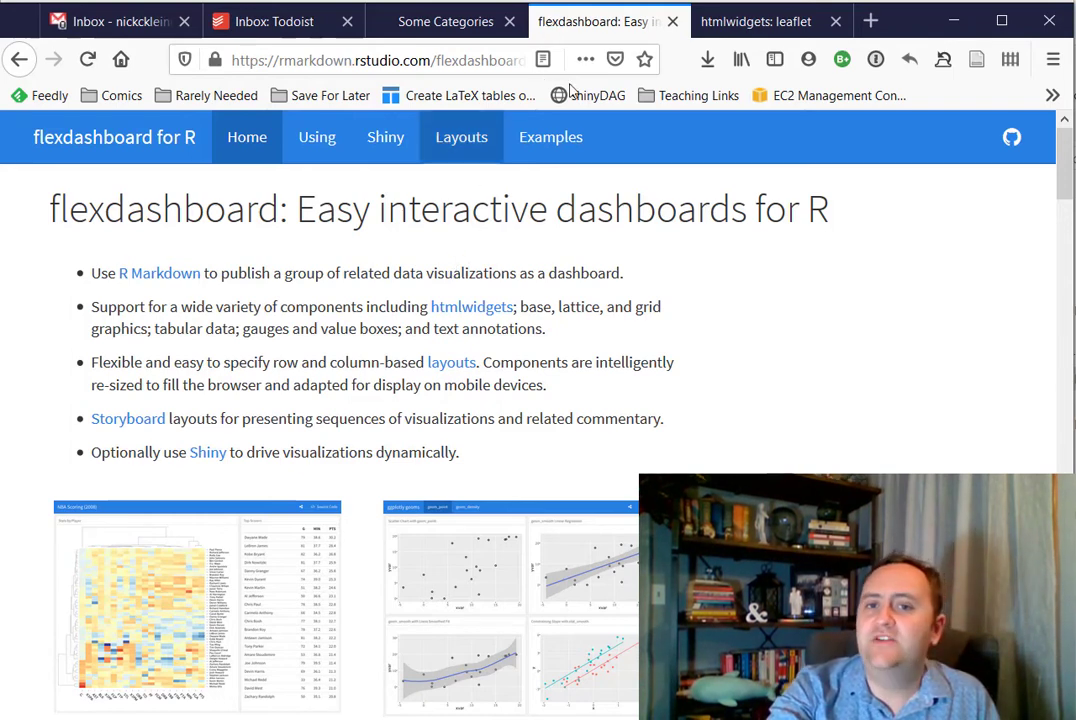
Bring up the htmlwidgets for R showcase page and review its Leaflet example.
{"action": "left_click", "coordinate": [756, 20]}
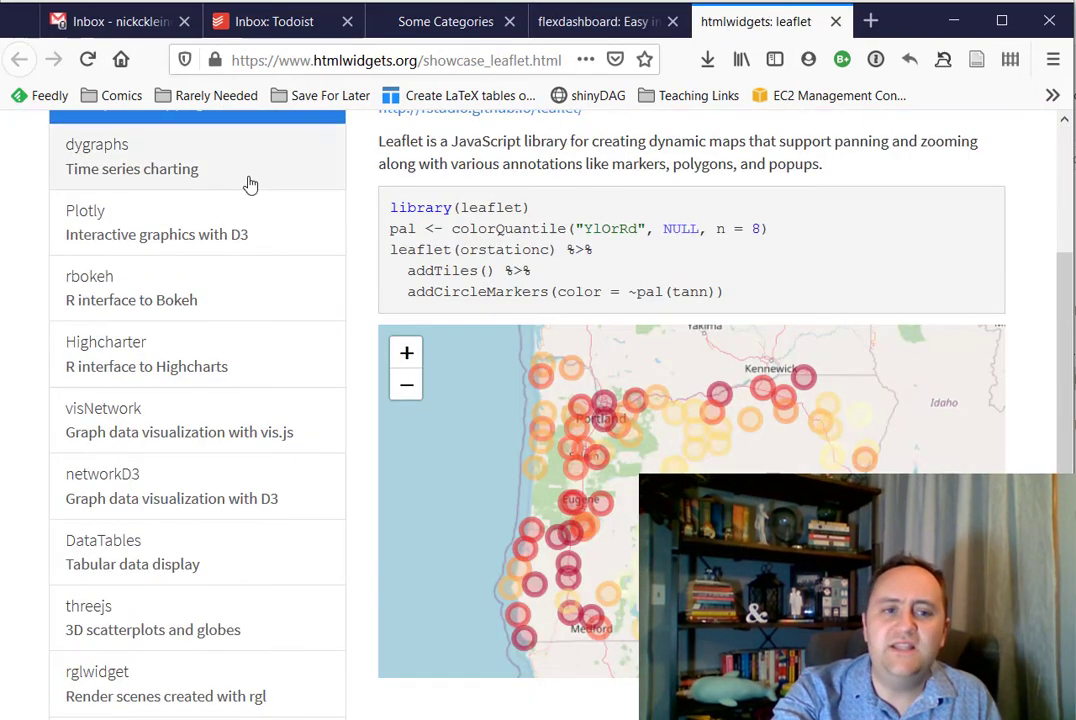
{"action": "scroll", "scroll_direction": "up", "scroll_amount": 3}
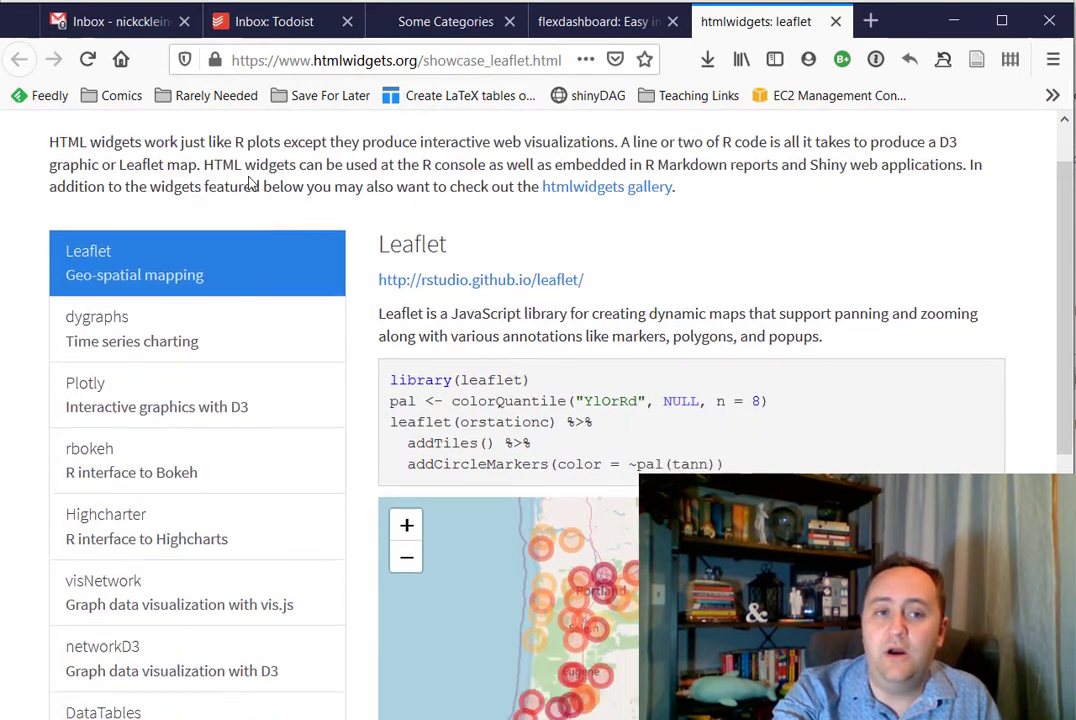
{"action": "scroll", "scroll_direction": "up", "scroll_amount": 3}
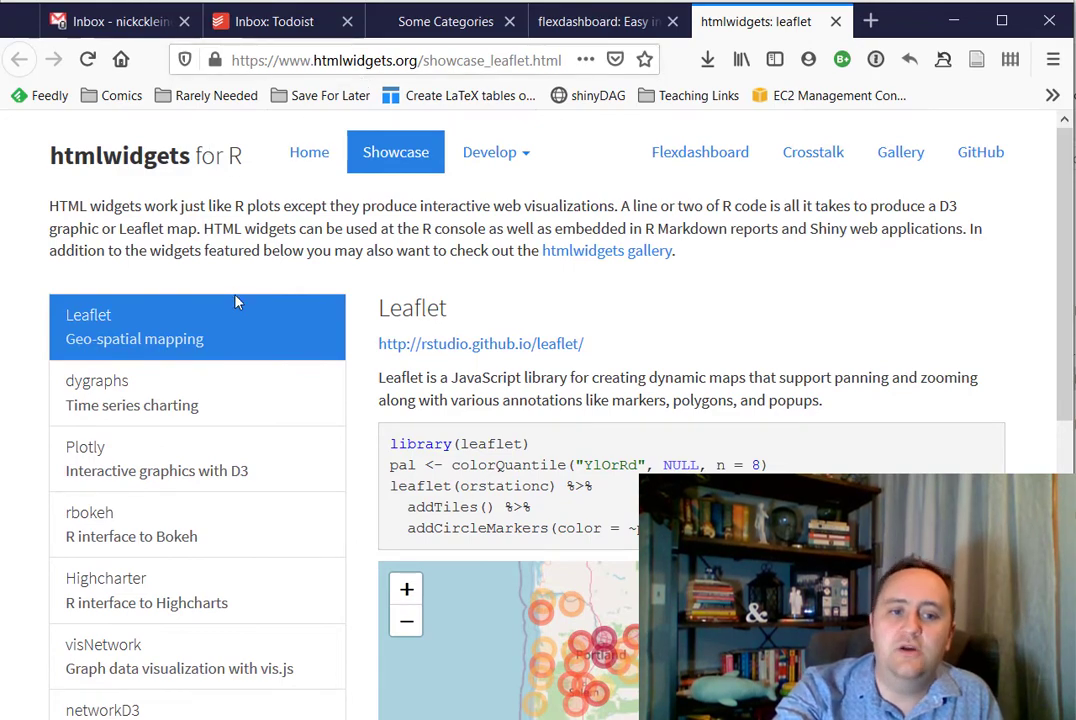
{"action": "scroll", "scroll_direction": "down", "scroll_amount": 3}
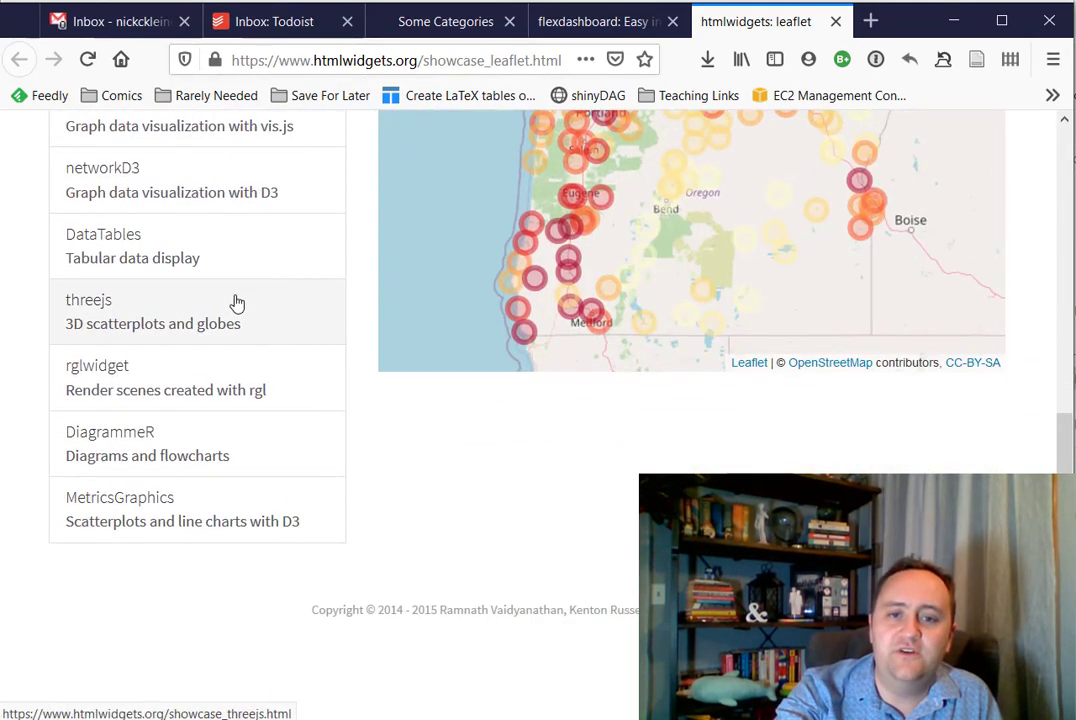
{"action": "scroll", "scroll_direction": "up", "scroll_amount": 3}
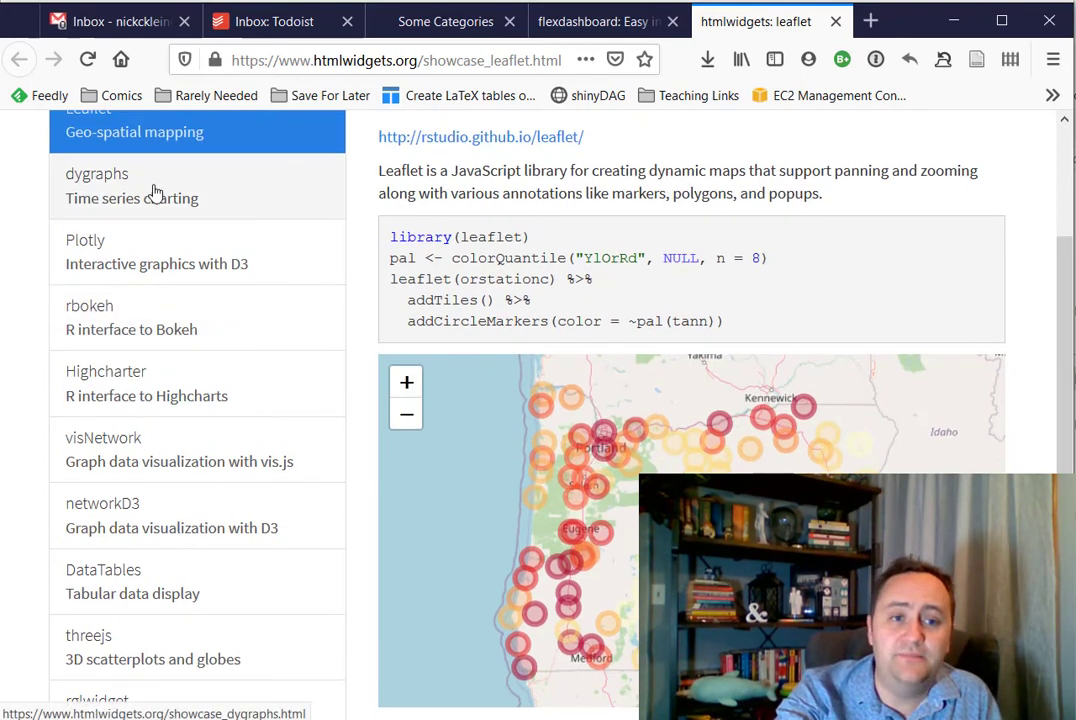
Browse the dygraphs, Plotly and DataTables showcases, then return to the Some Categories dashboard.
{"action": "left_click", "coordinate": [96, 184]}
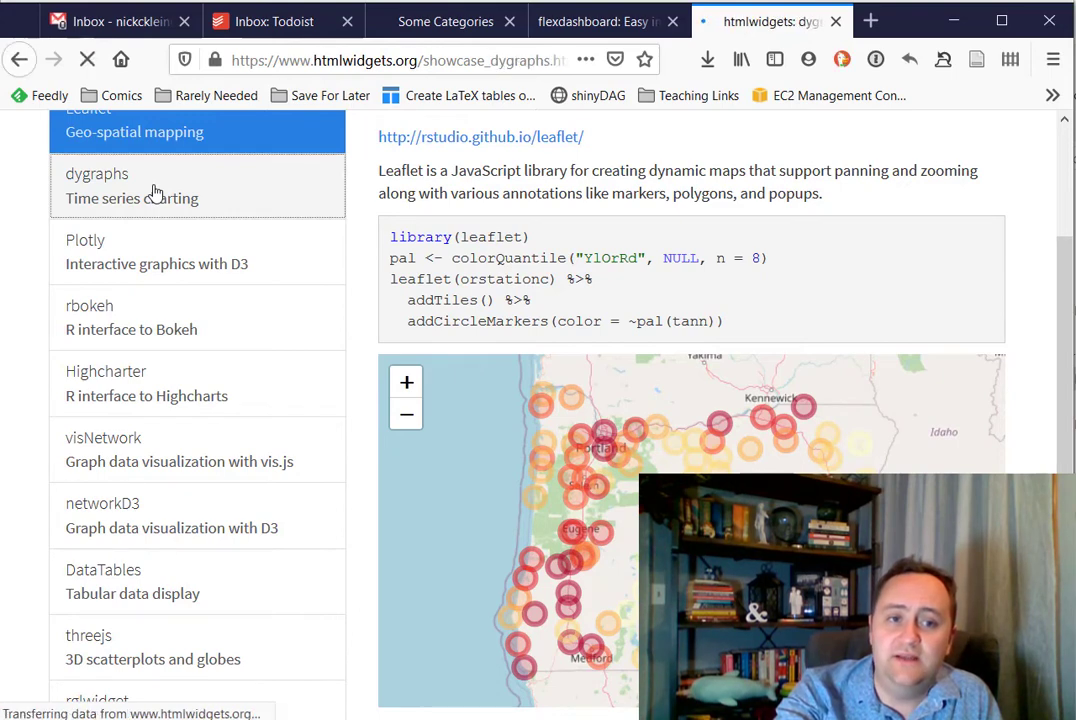
{"action": "left_click", "coordinate": [132, 184]}
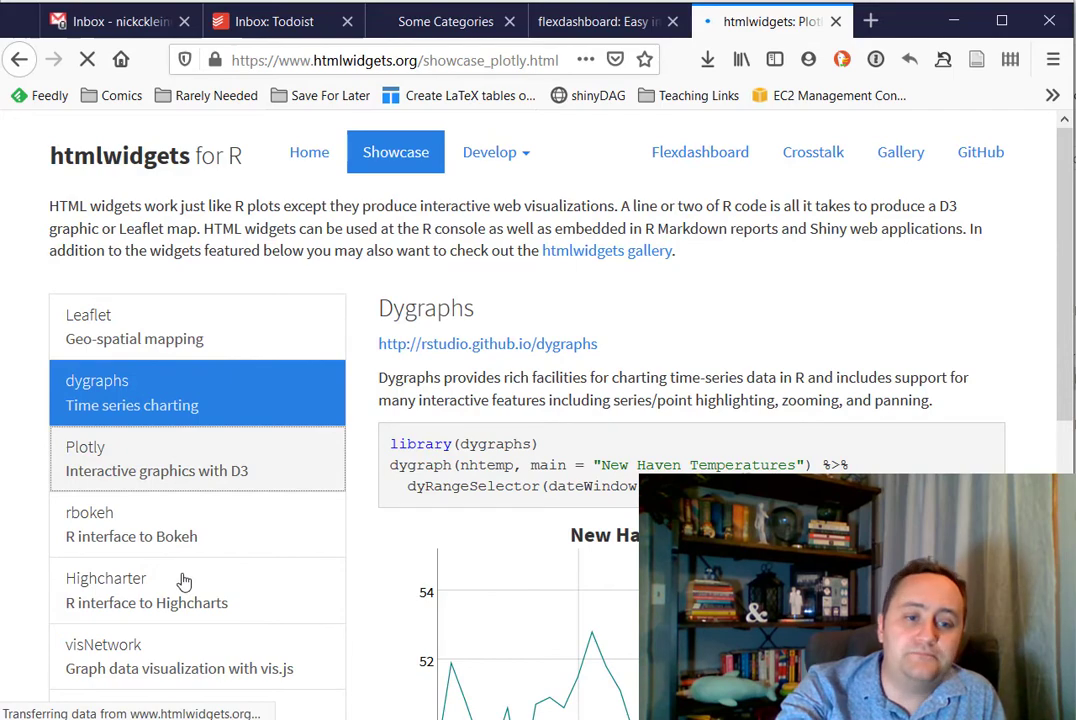
{"action": "left_click", "coordinate": [156, 458]}
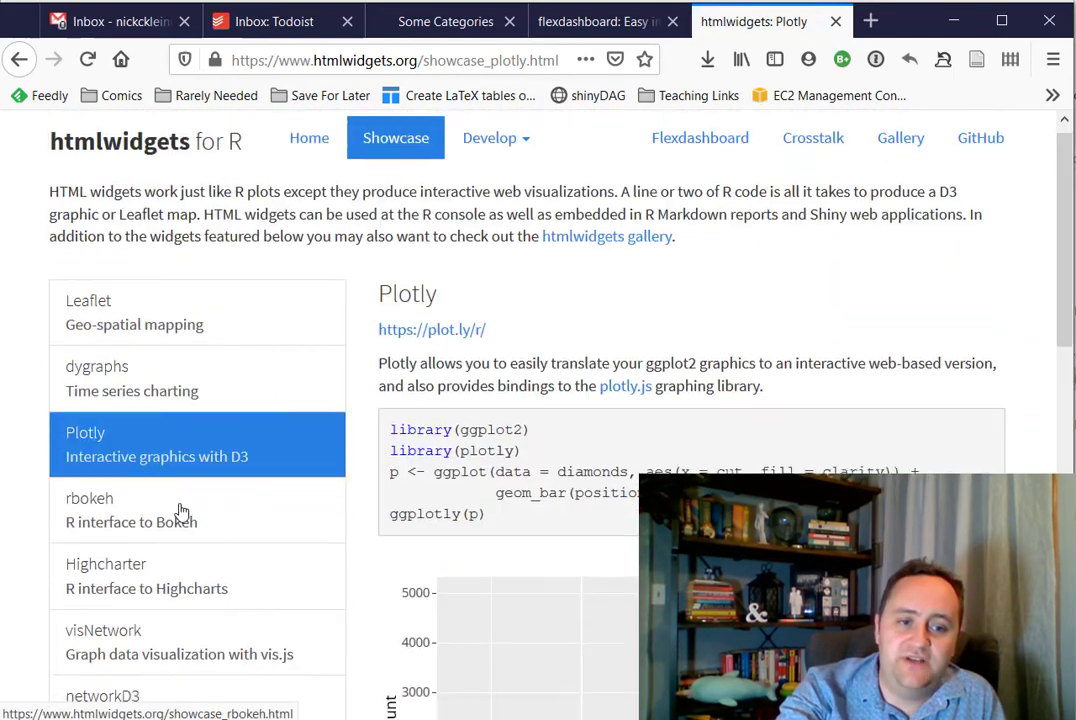
{"action": "scroll", "scroll_direction": "down", "scroll_amount": 3}
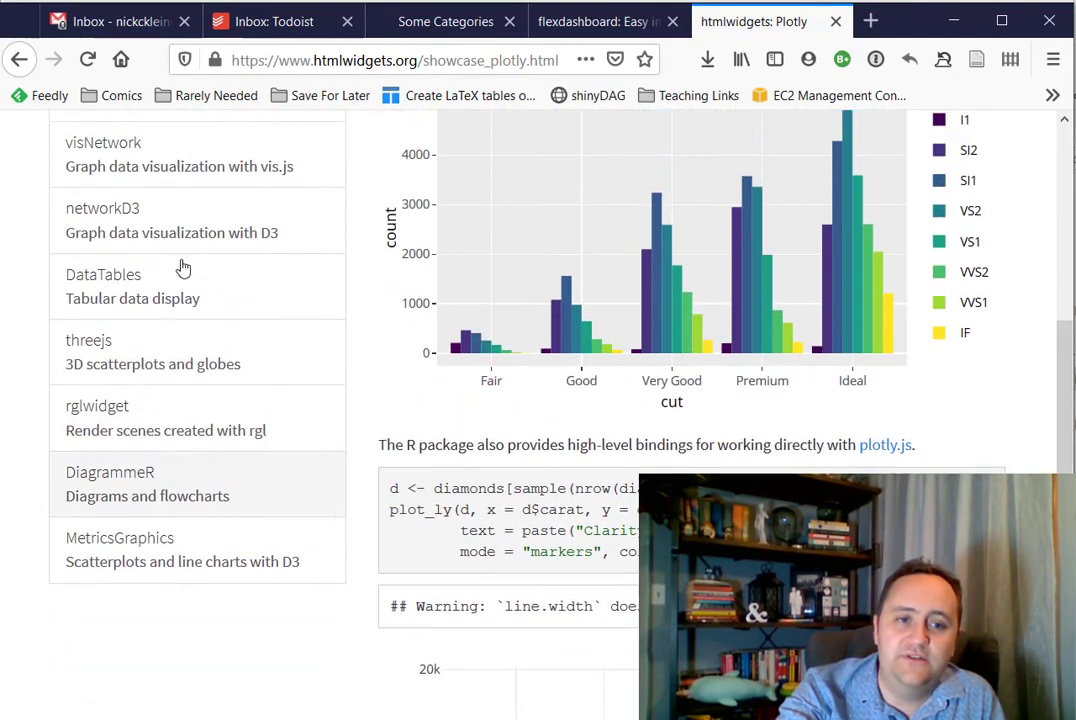
{"action": "left_click", "coordinate": [104, 274]}
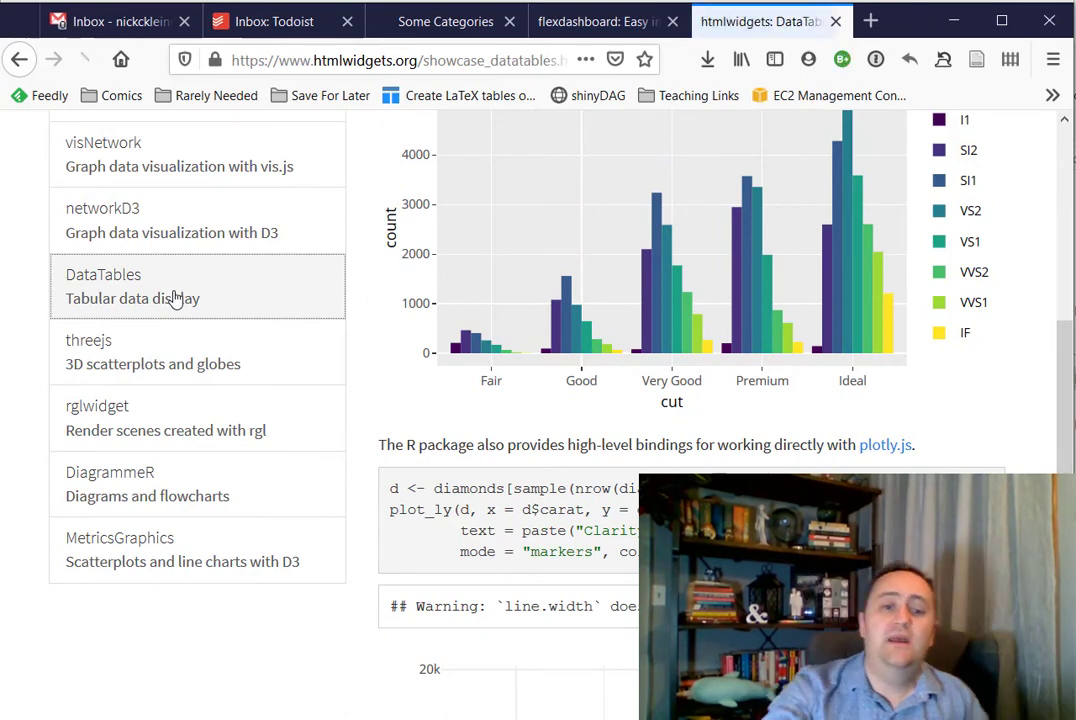
{"action": "scroll", "scroll_direction": "up", "scroll_amount": 3}
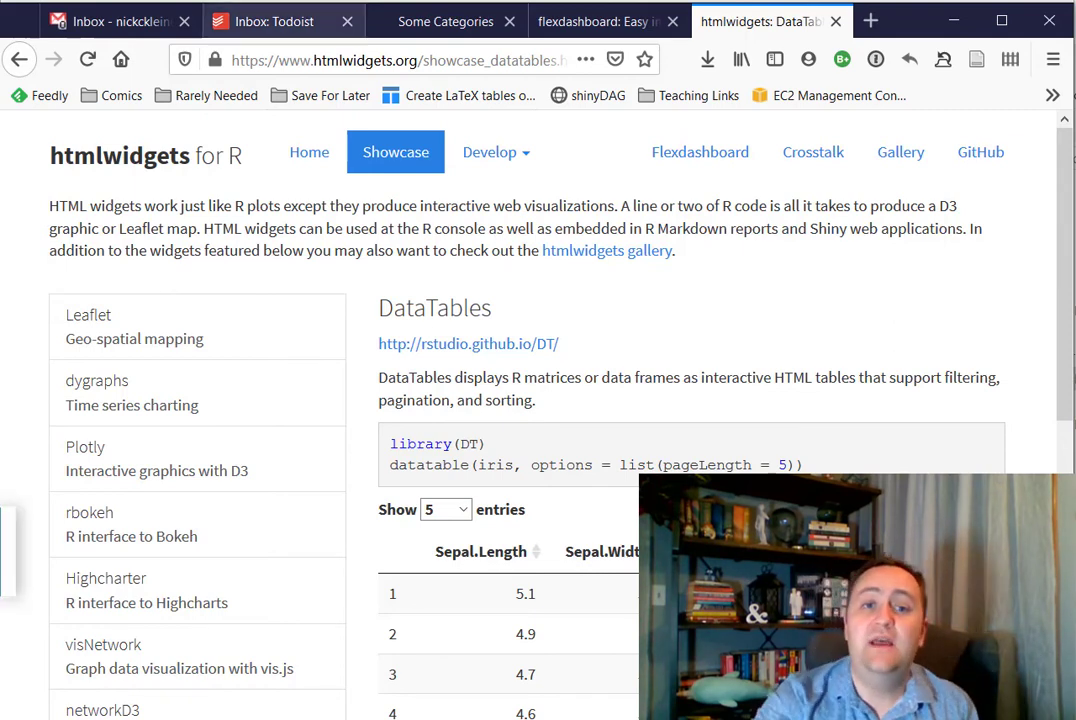
{"action": "left_click", "coordinate": [446, 20]}
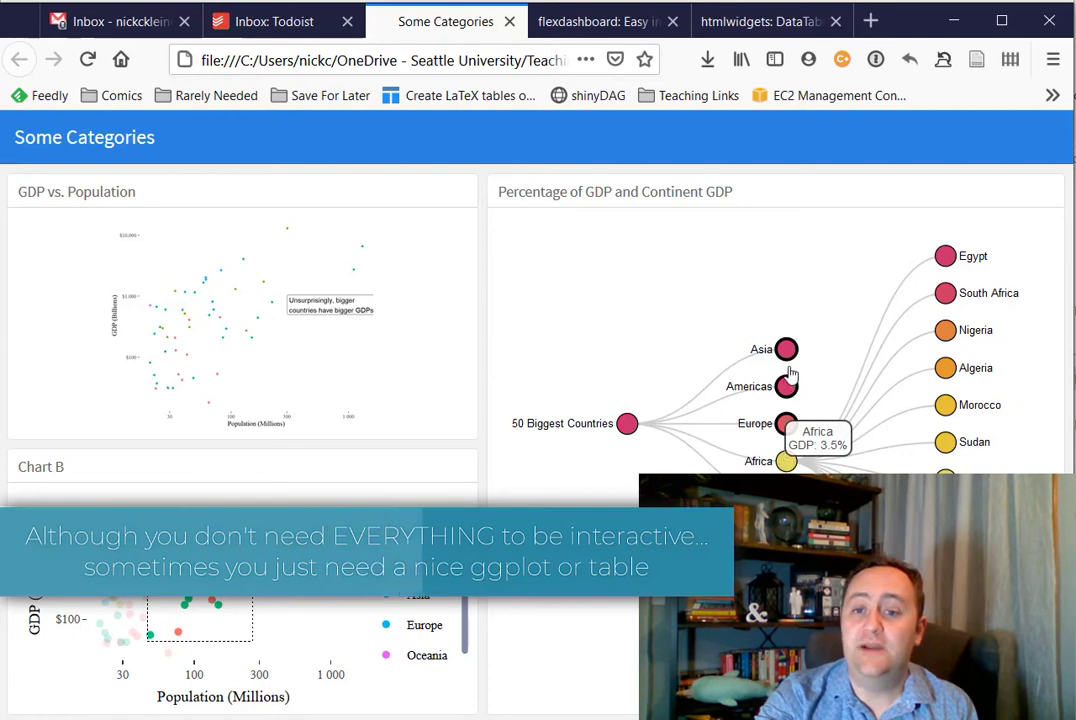
Expand the Americas branch of the GDP tree, then view the flexdashboard layout documentation.
{"action": "left_click", "coordinate": [786, 386]}
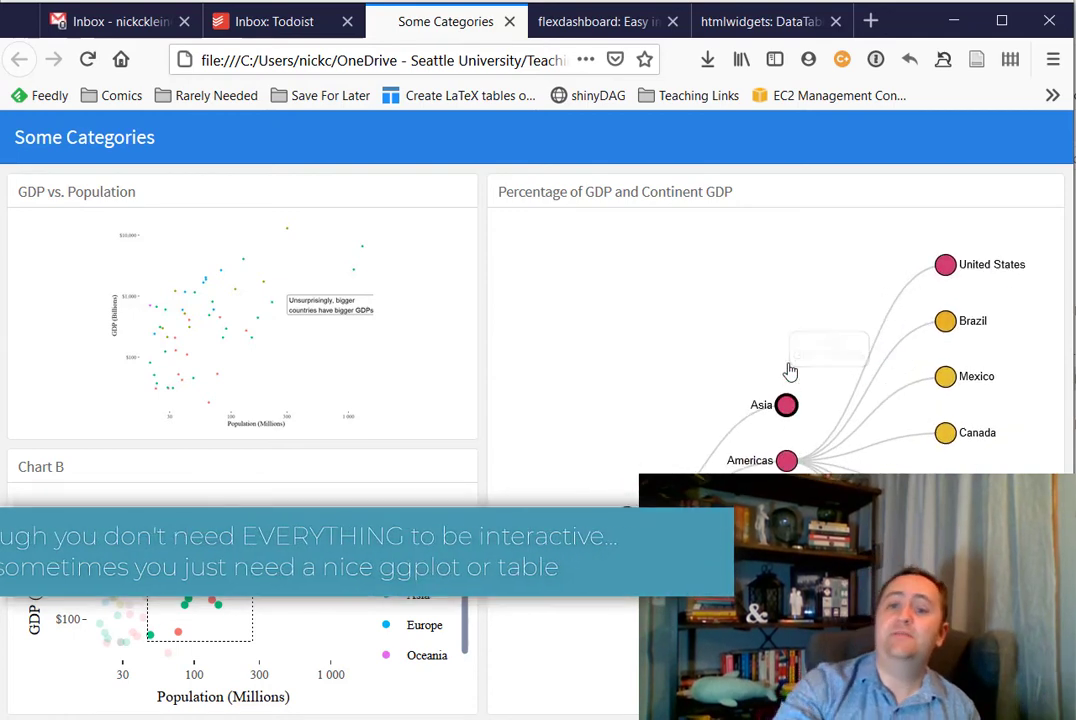
{"action": "mouse_move", "coordinate": [948, 324]}
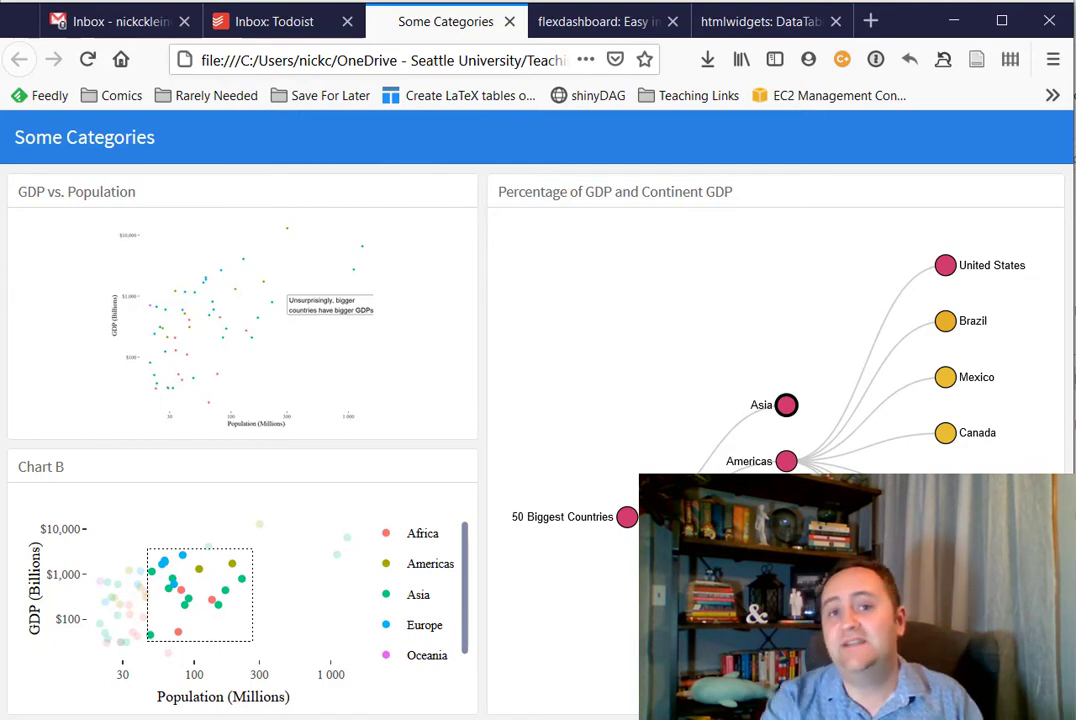
{"action": "left_click", "coordinate": [600, 20]}
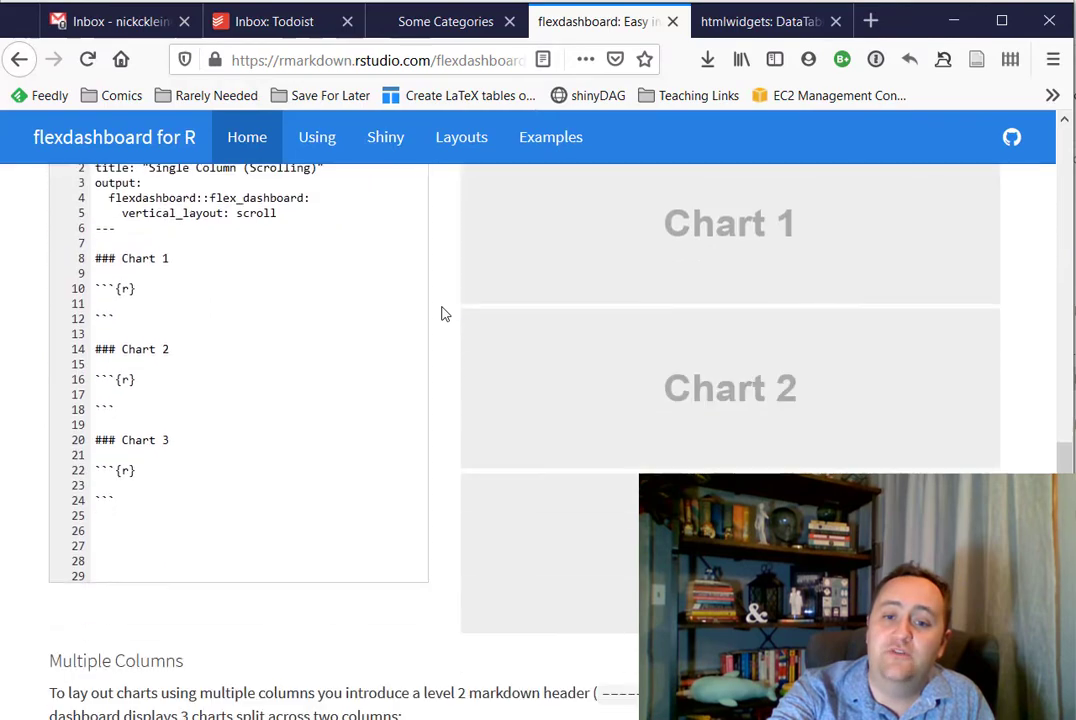
Scroll the flexdashboard docs back to the feature overview, then return to the Some Categories dashboard.
{"action": "scroll", "scroll_direction": "down", "scroll_amount": 3}
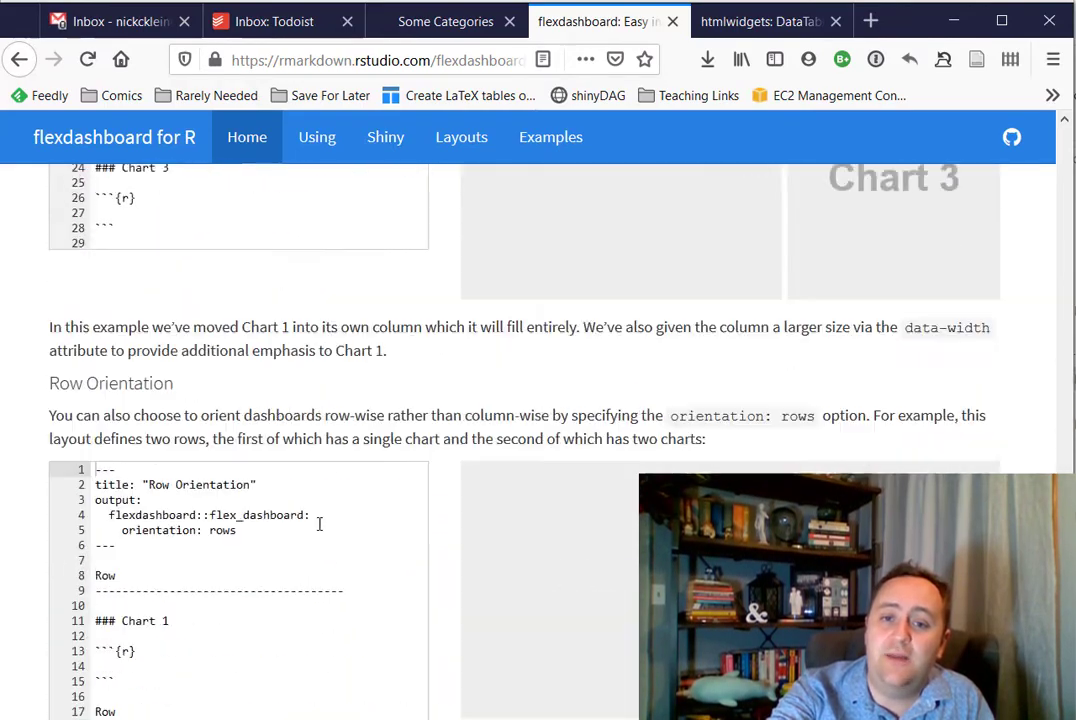
{"action": "scroll", "scroll_direction": "down", "scroll_amount": 3}
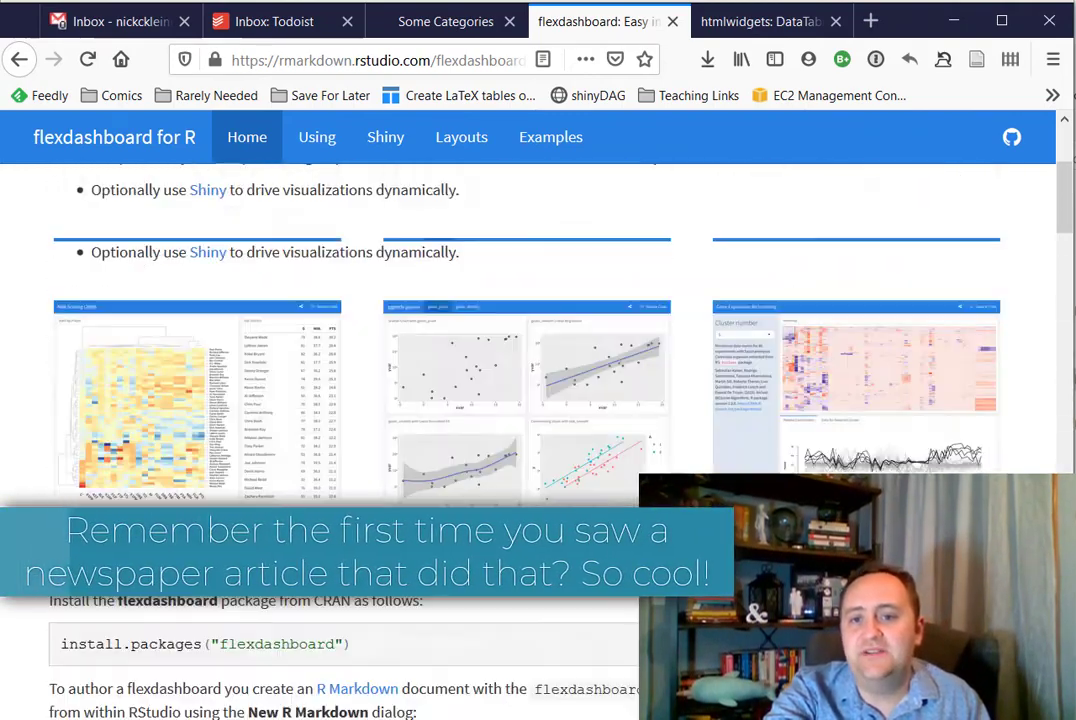
{"action": "scroll", "scroll_direction": "up", "scroll_amount": 3}
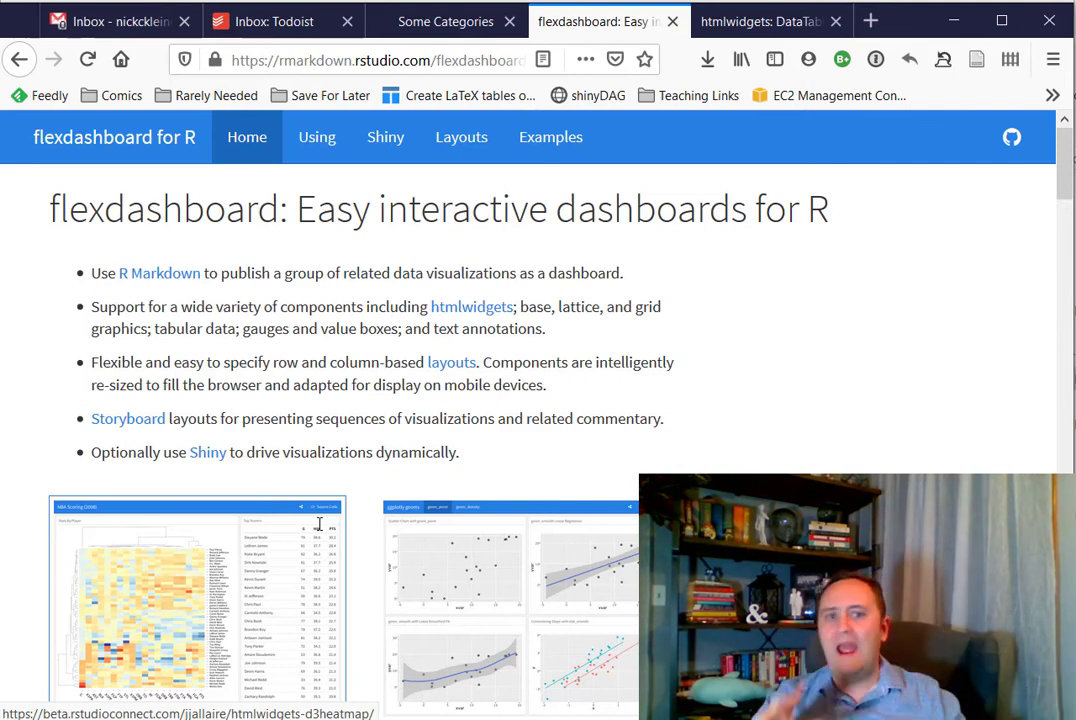
{"action": "mouse_move", "coordinate": [404, 412]}
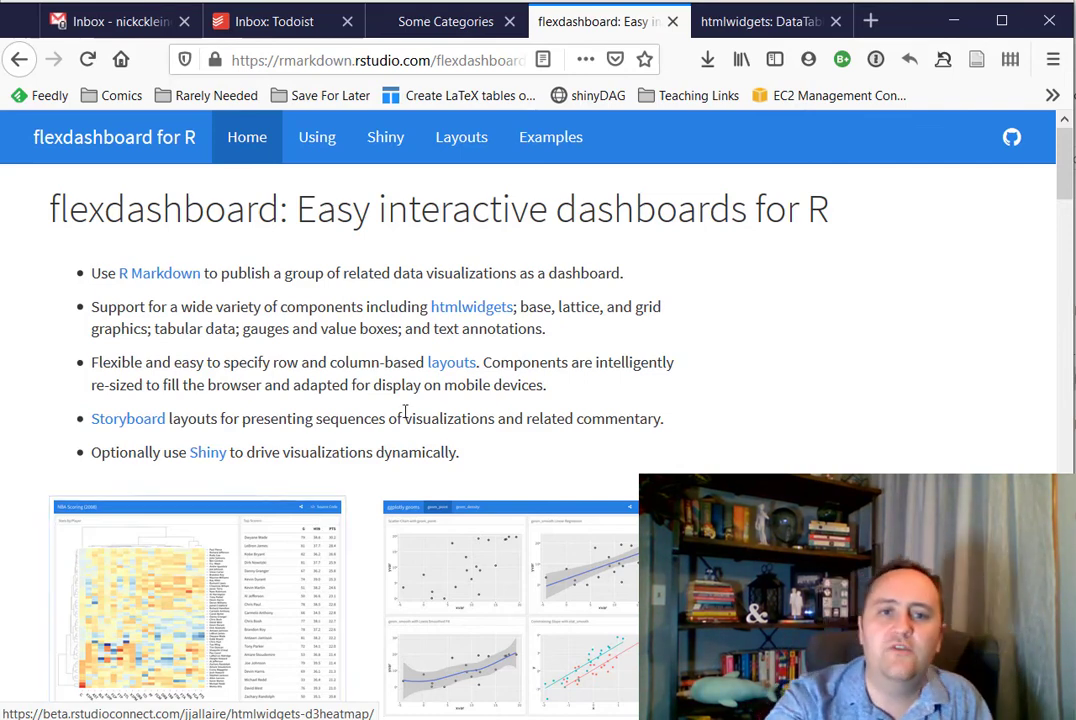
{"action": "left_click", "coordinate": [446, 20]}
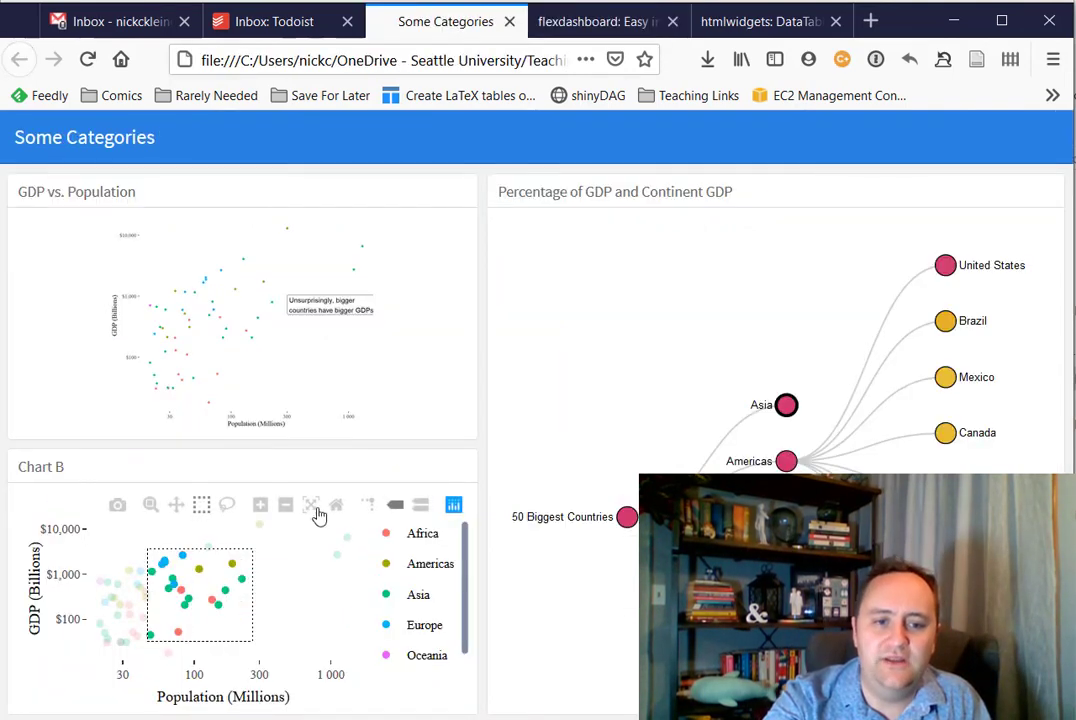
{"action": "mouse_move", "coordinate": [226, 504]}
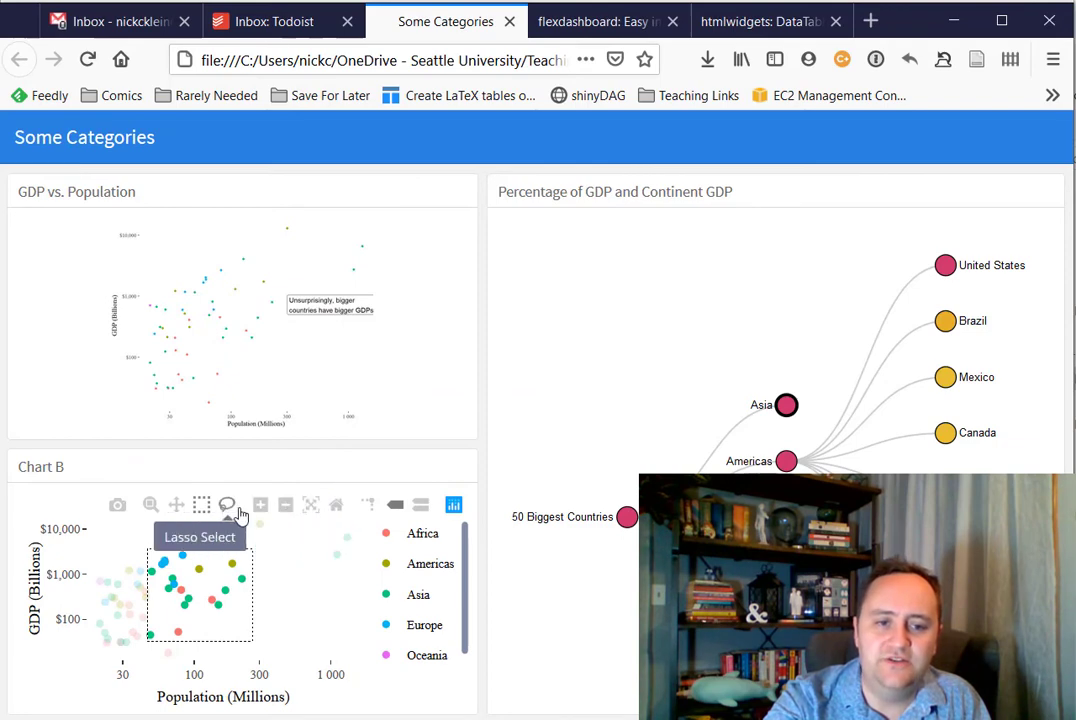
{"action": "mouse_move", "coordinate": [118, 504]}
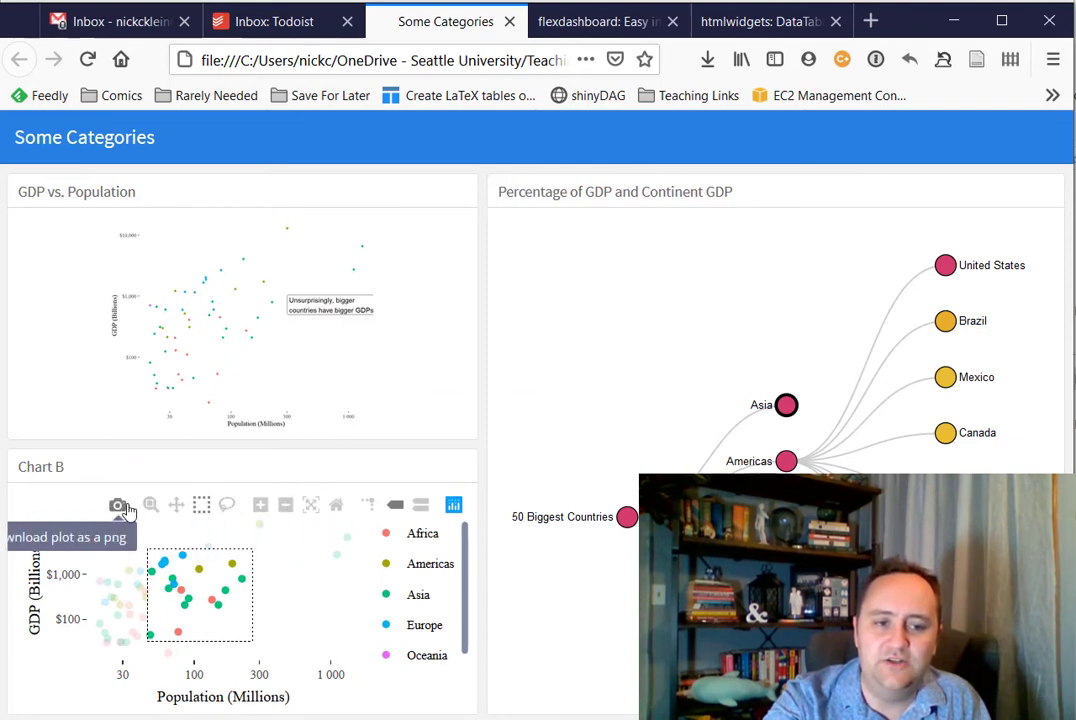
{"action": "mouse_move", "coordinate": [564, 340]}
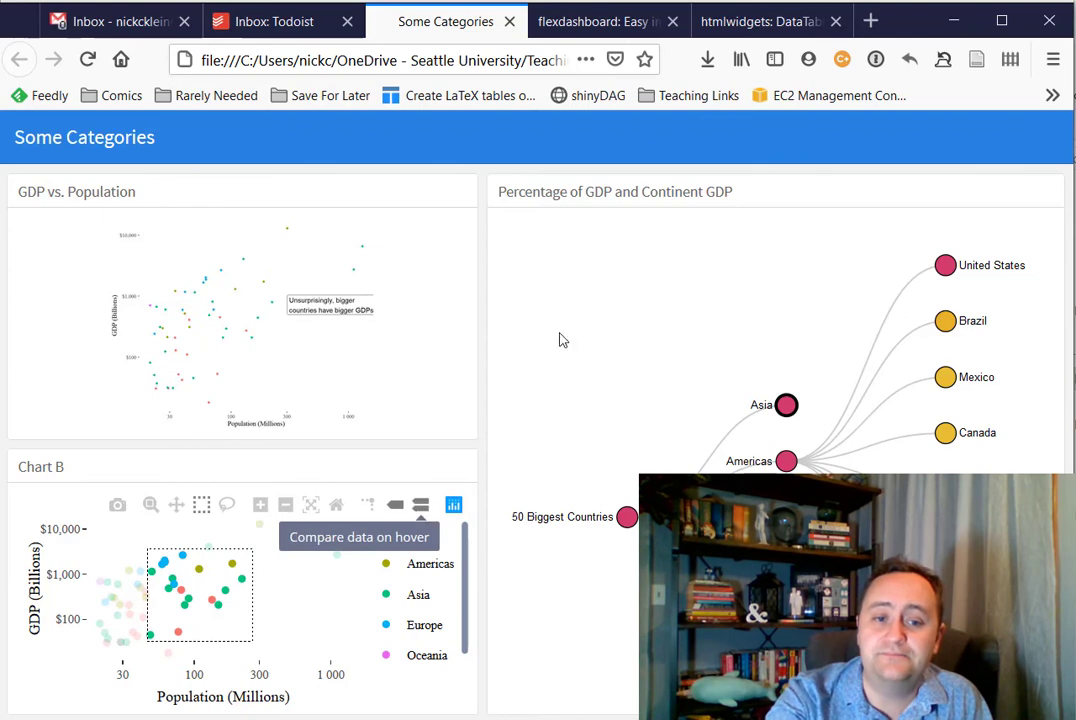
{"action": "mouse_move", "coordinate": [600, 20]}
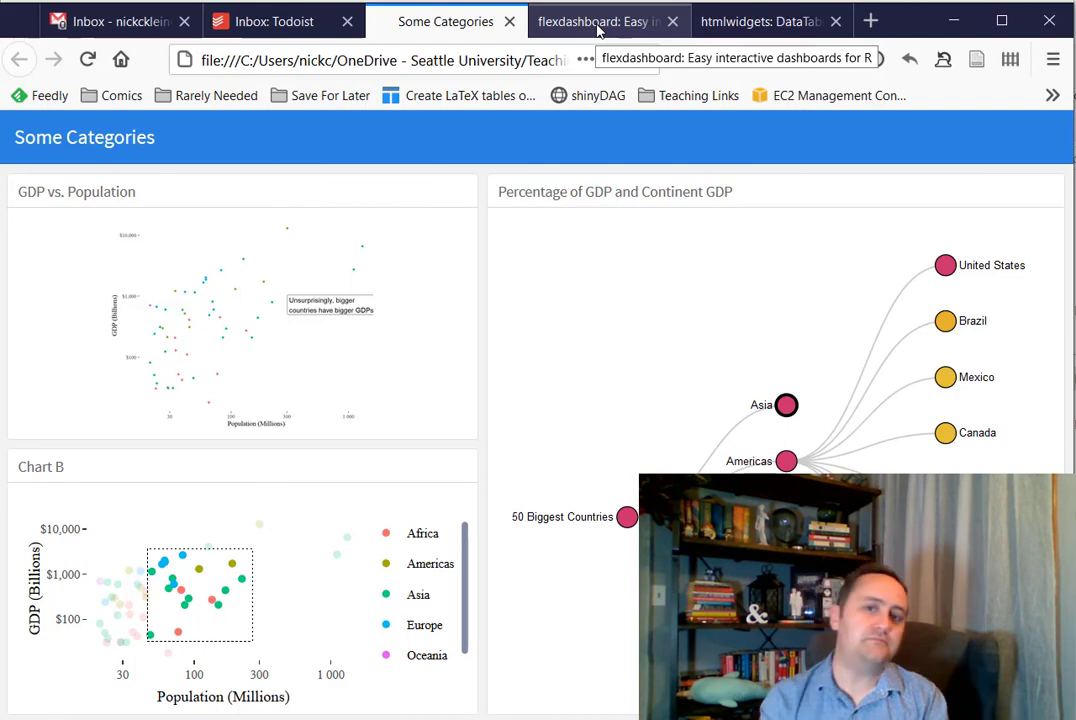
{"action": "mouse_move", "coordinate": [700, 468]}
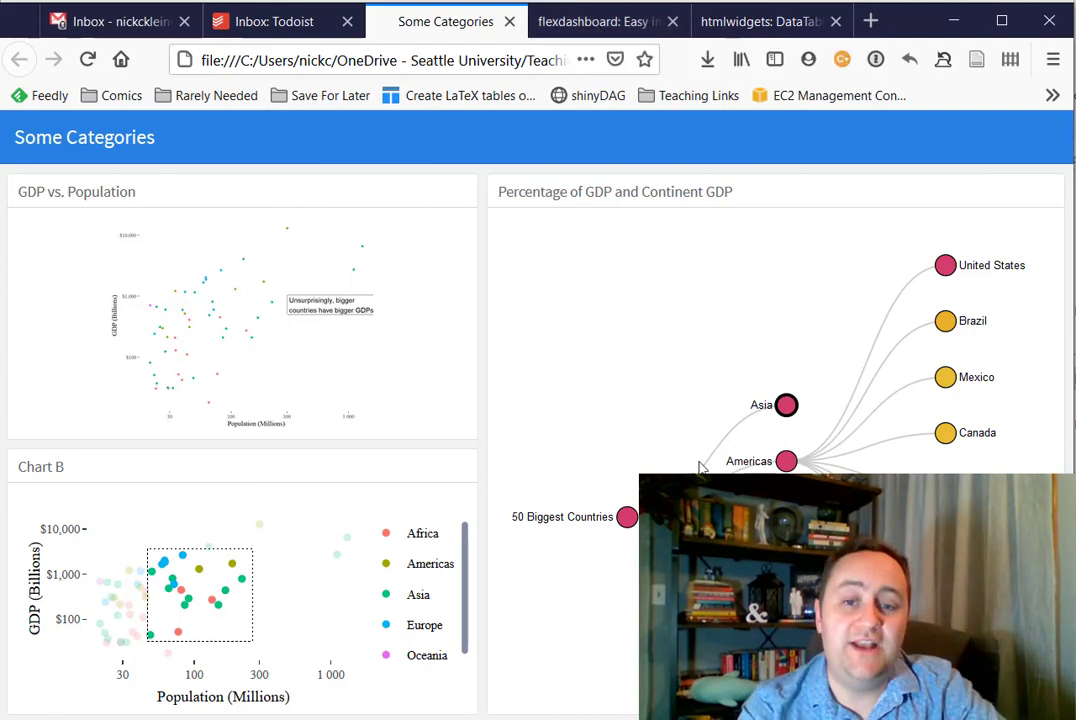
Go back to the htmlwidgets DataTables showcase with the iris table example.
{"action": "left_click", "coordinate": [764, 20]}
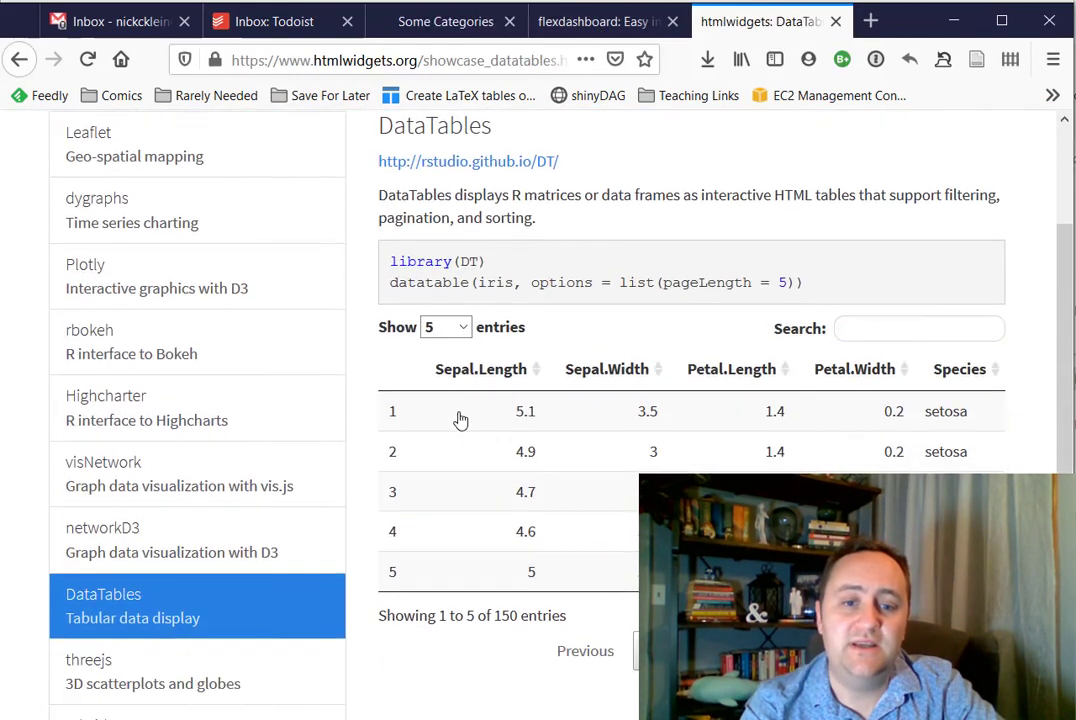
{"action": "scroll", "scroll_direction": "down", "scroll_amount": 3}
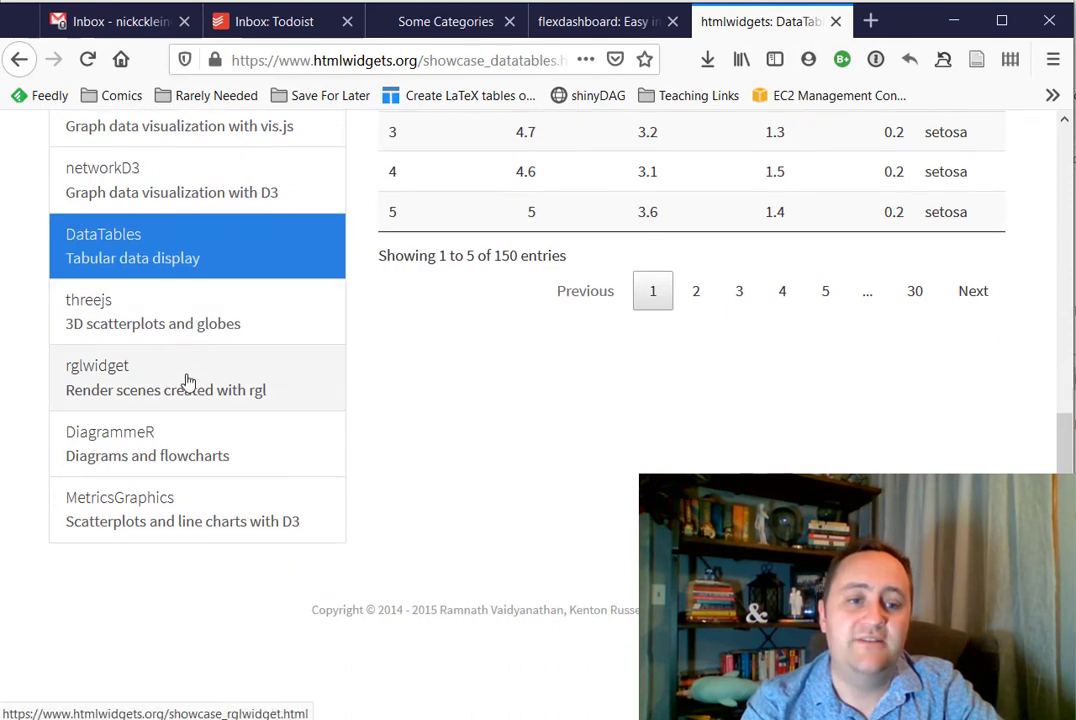
{"action": "scroll", "scroll_direction": "up", "scroll_amount": 3}
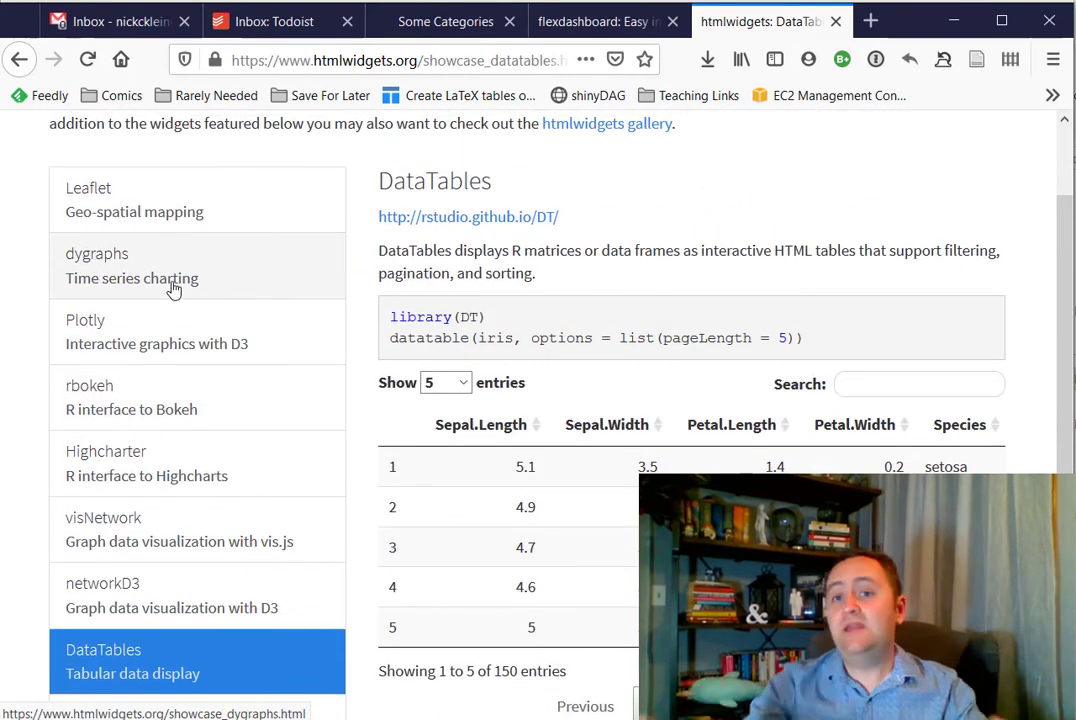